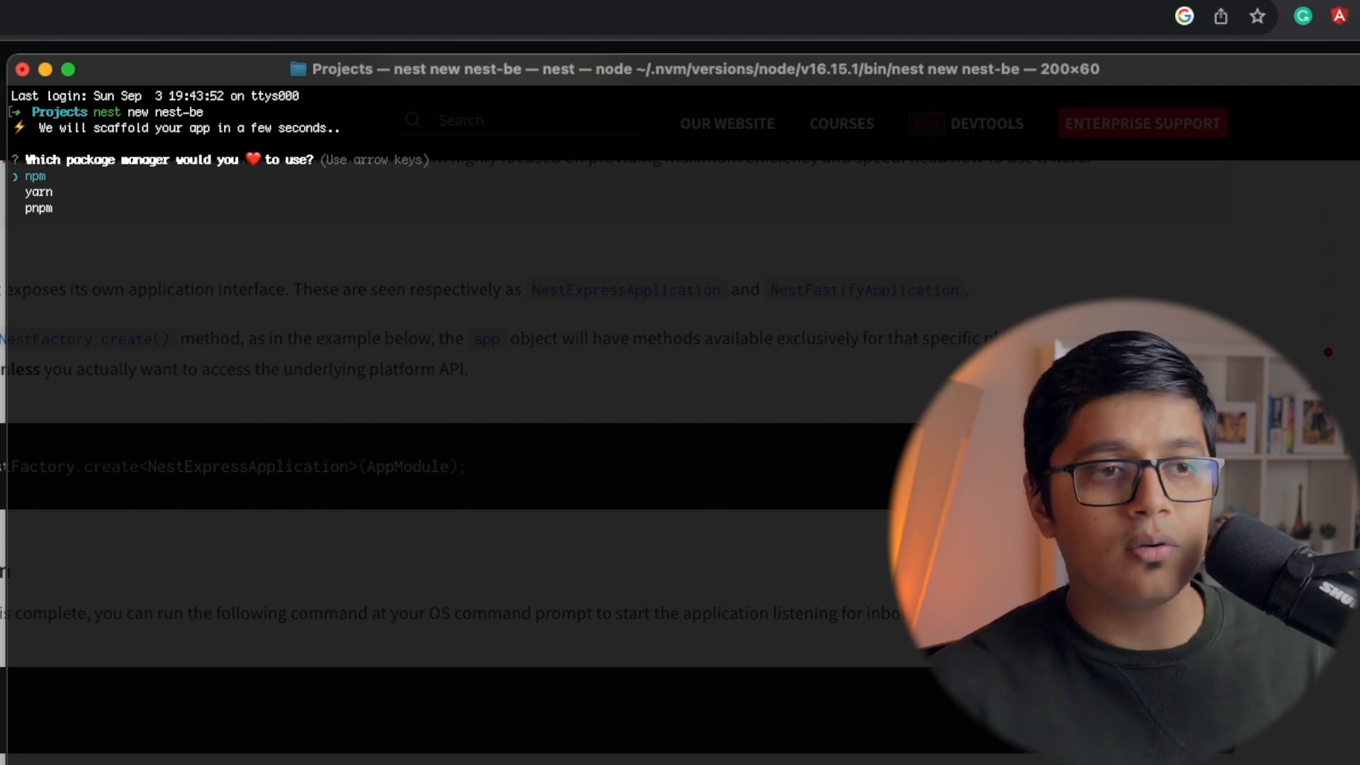
Pick npm as nest-be's package manager and let the installation run.
key(Return)
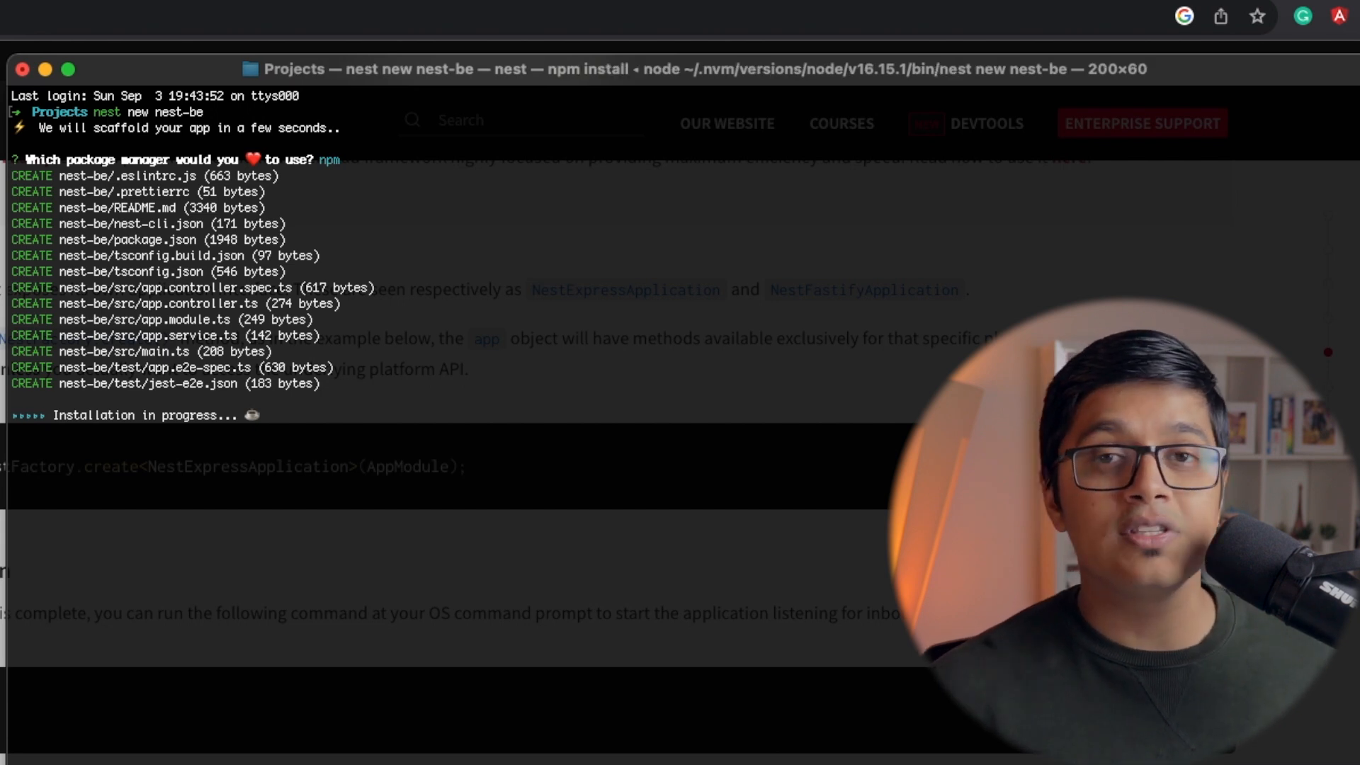
scroll(up, 3)
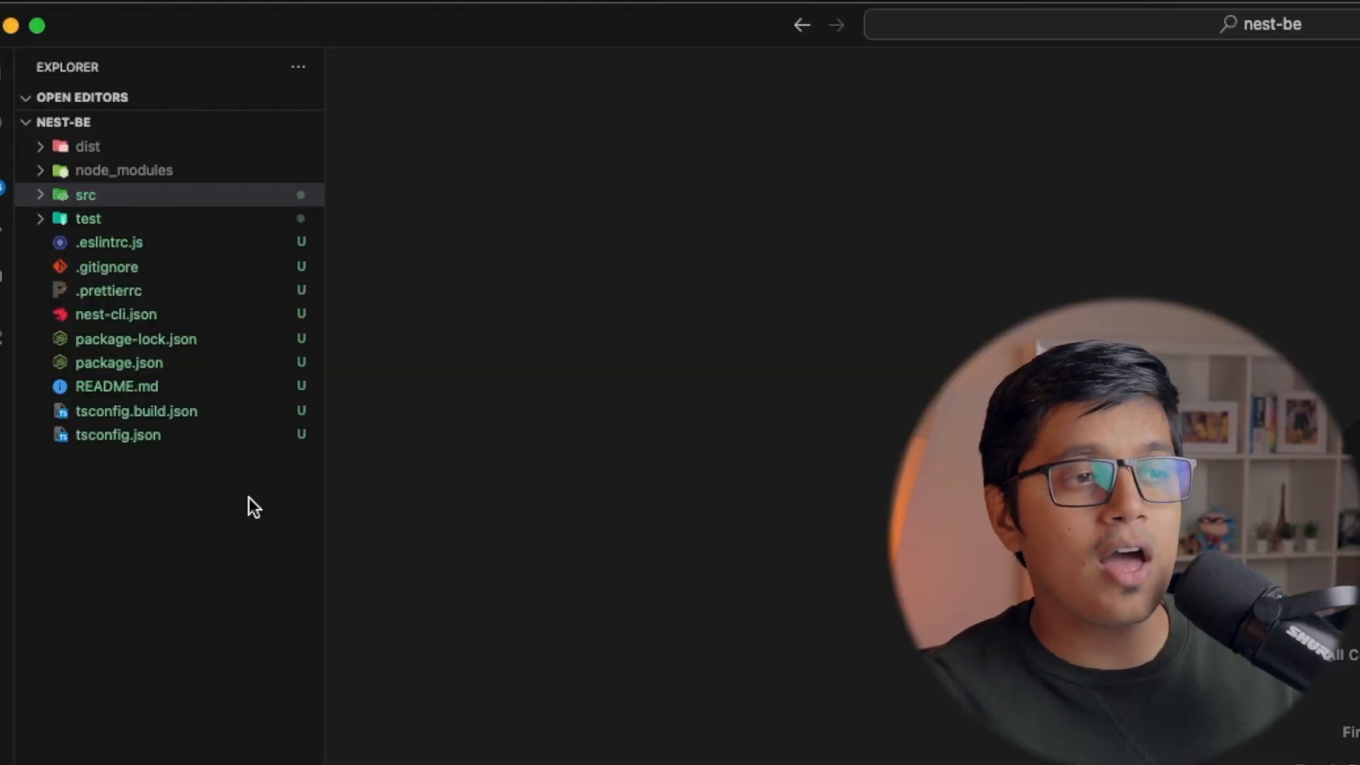
mouse_move(54, 205)
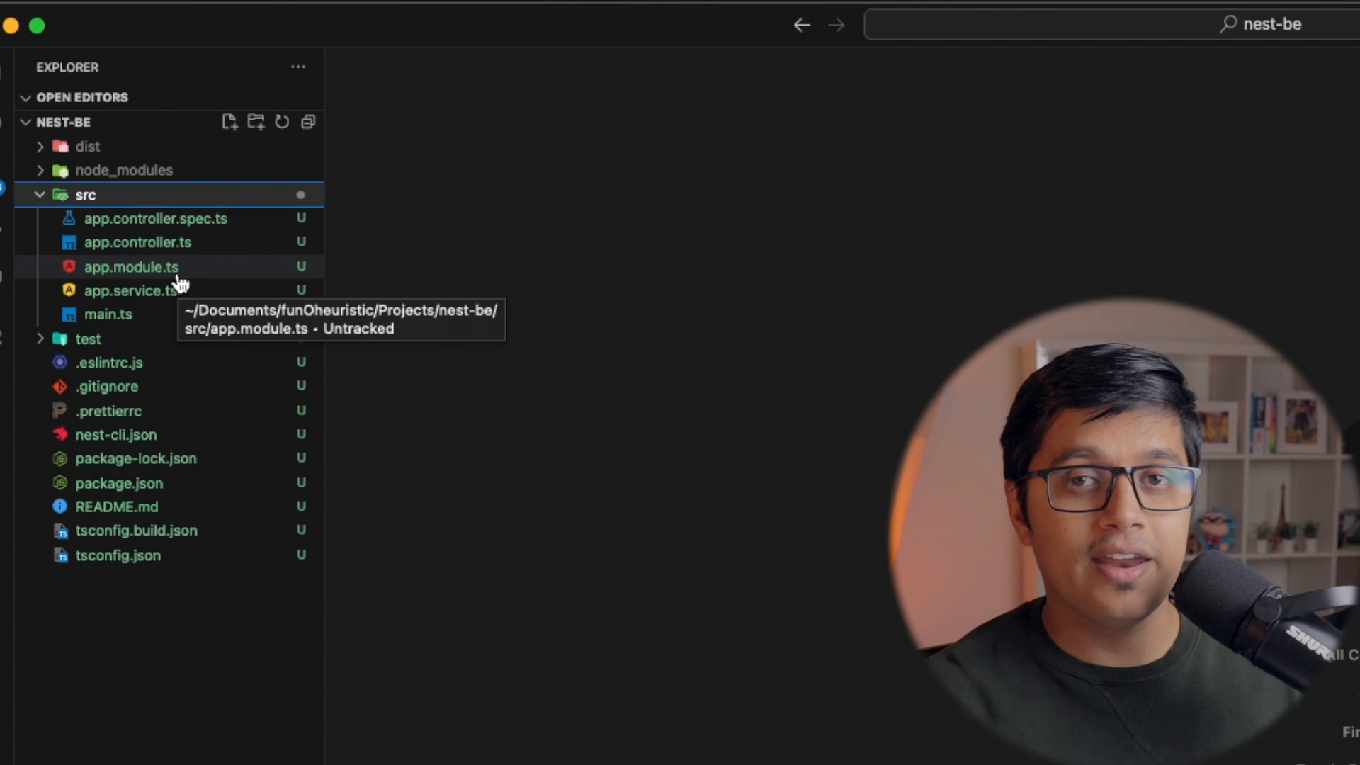
mouse_move(139, 243)
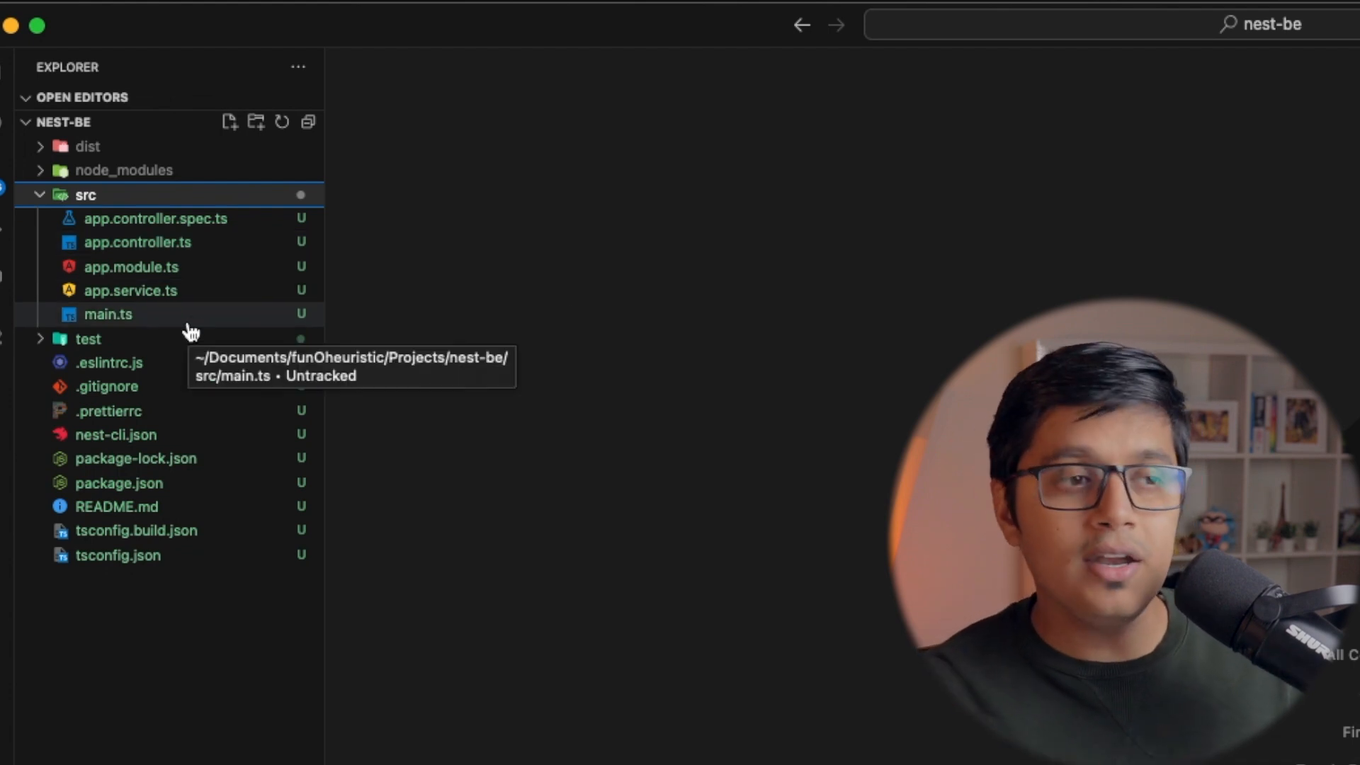
Open src/main.ts from the Explorer sidebar.
click(108, 314)
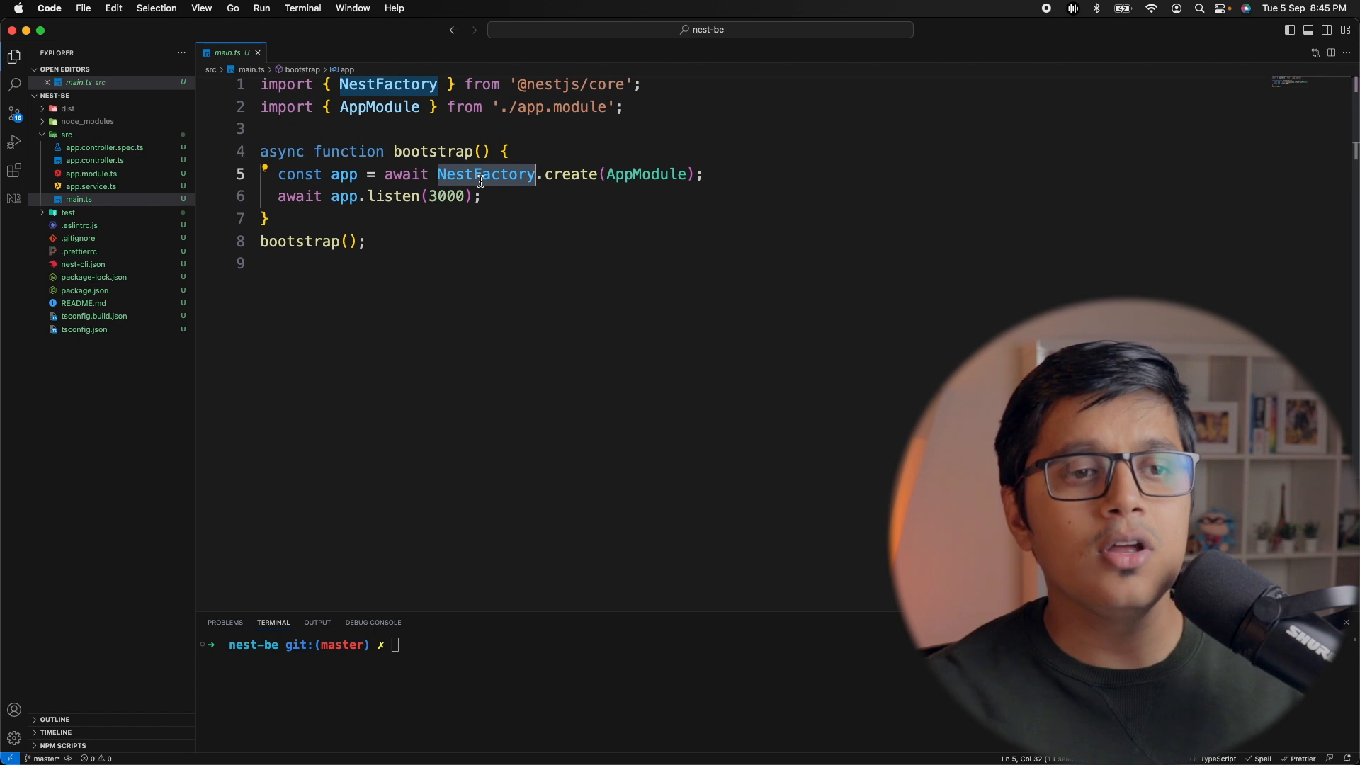
Highlight app, AppModule and port 3000 in main.ts, then jump to AppModule's definition.
double_click(344, 174)
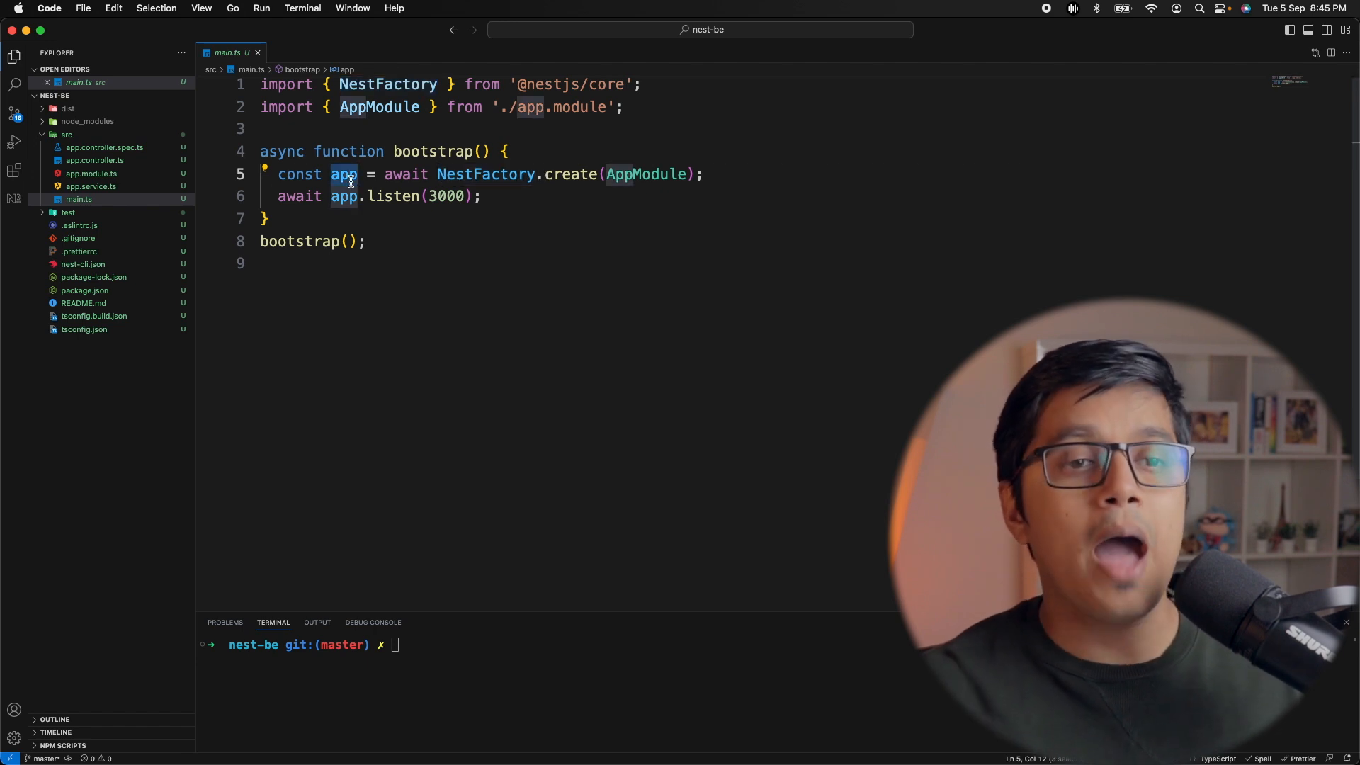
double_click(644, 173)
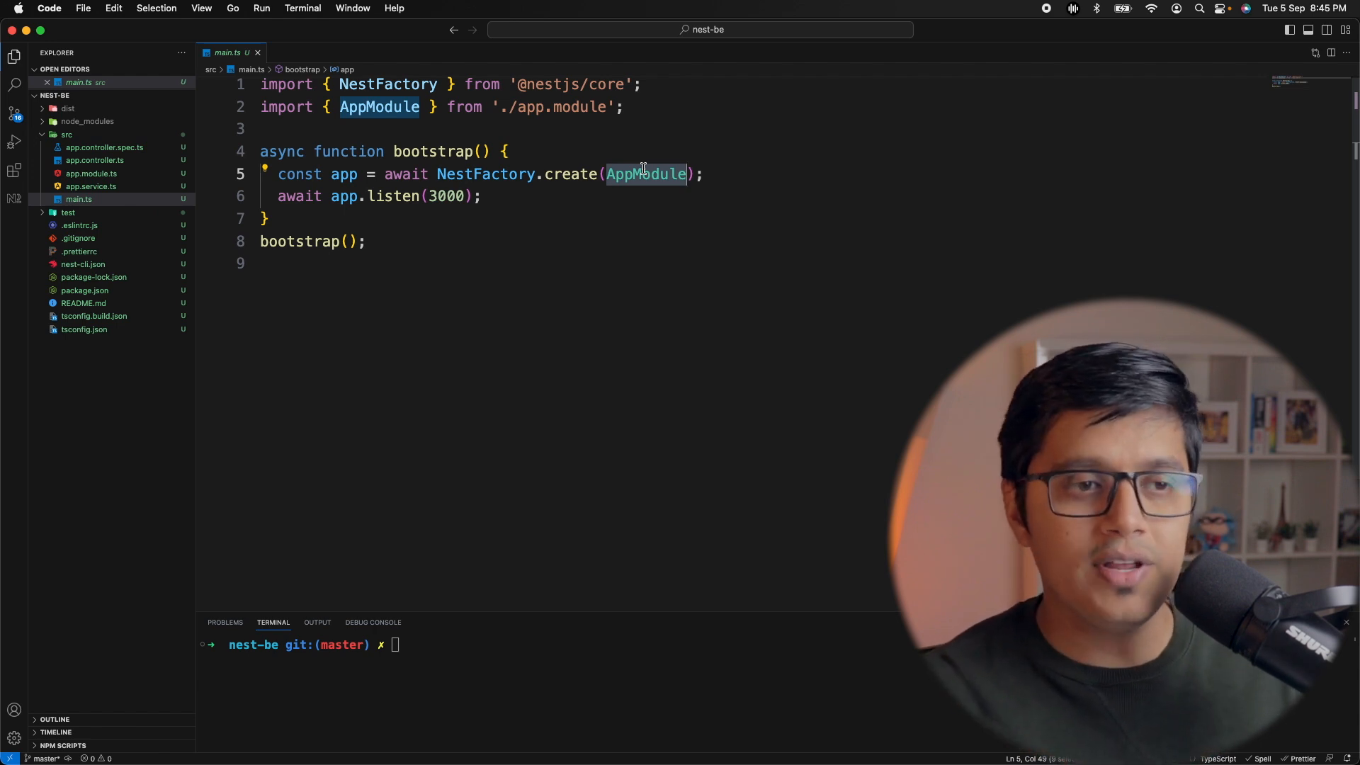
double_click(344, 174)
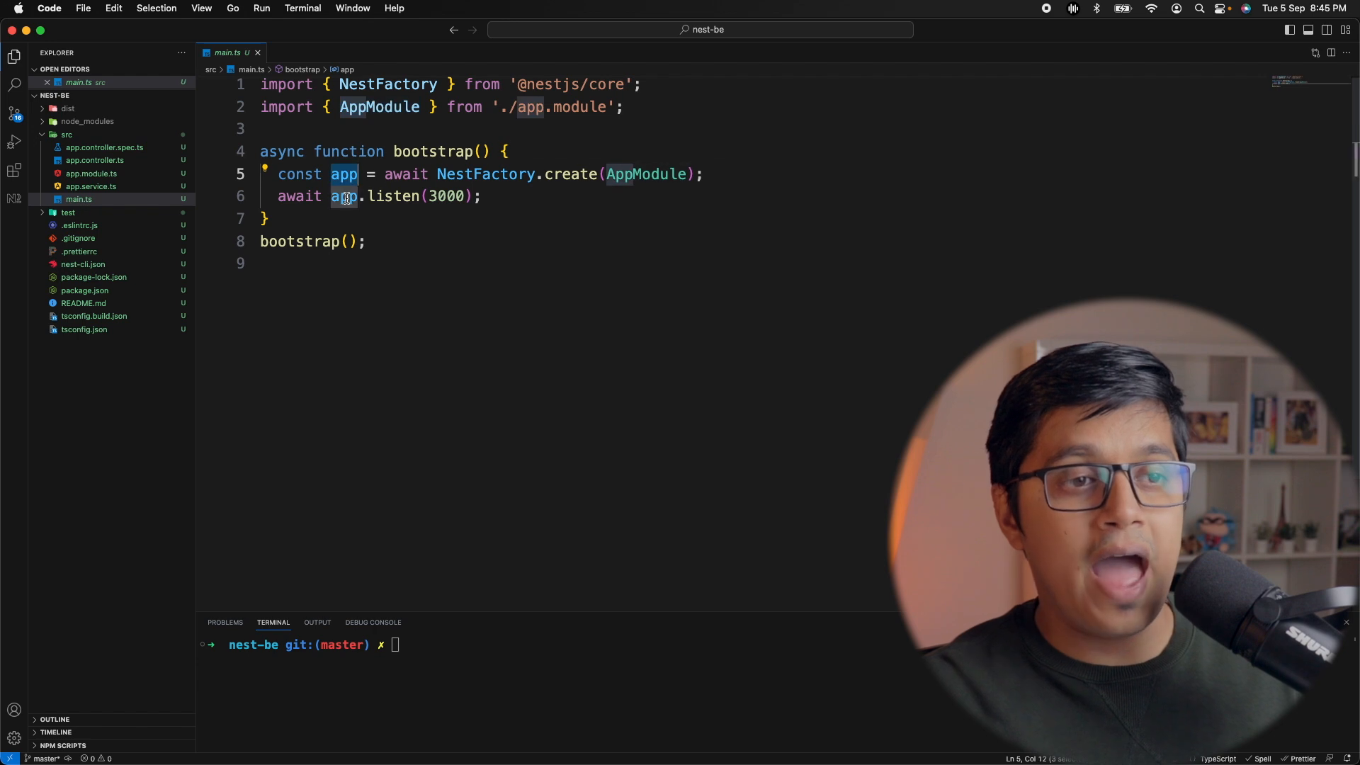
click(433, 196)
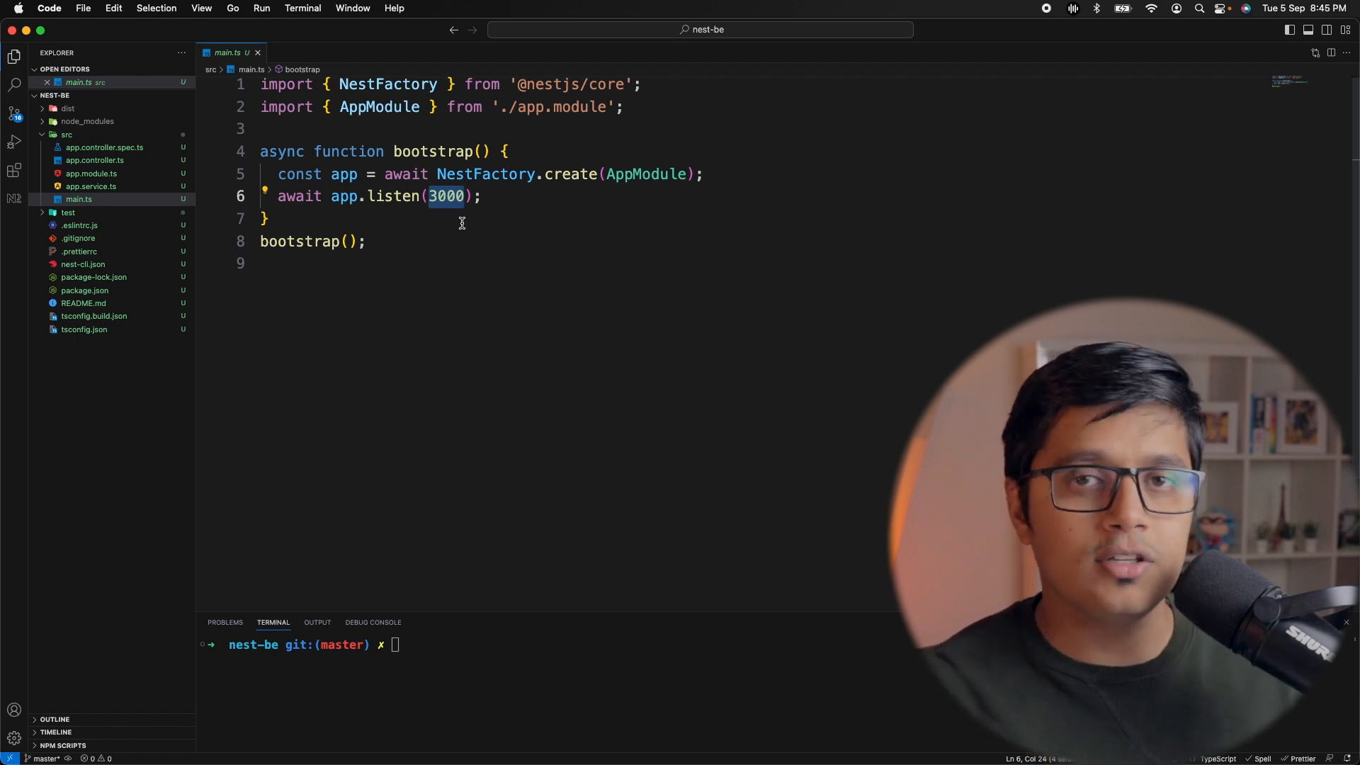
mouse_move(637, 179)
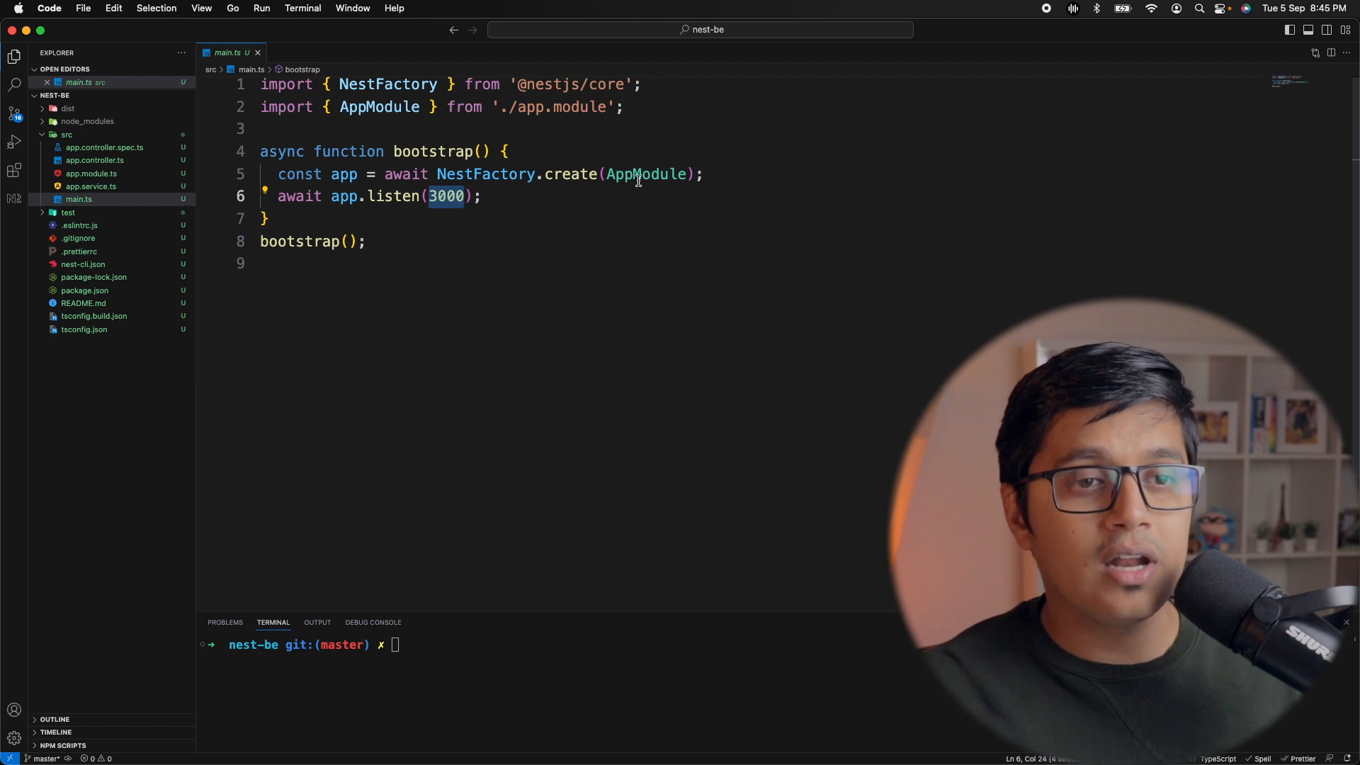
click(90, 186)
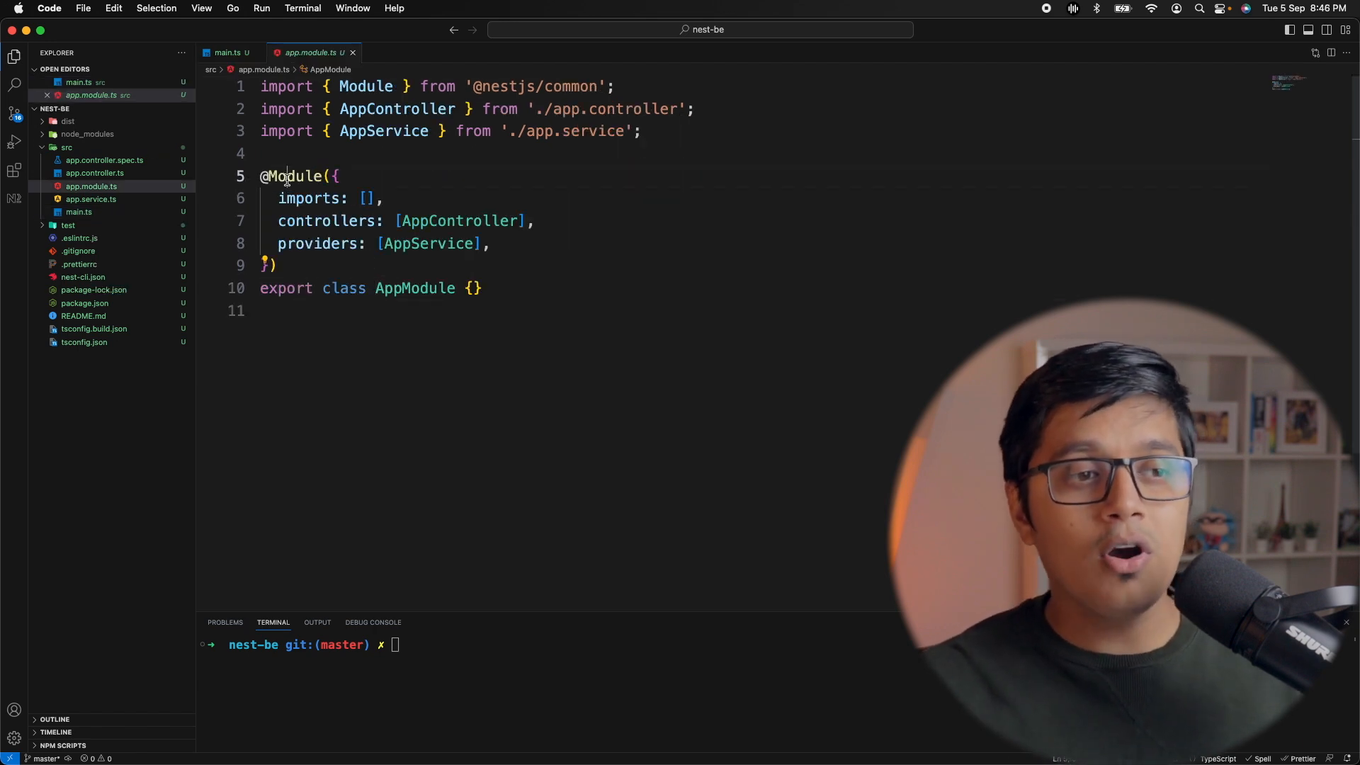
mouse_move(295, 177)
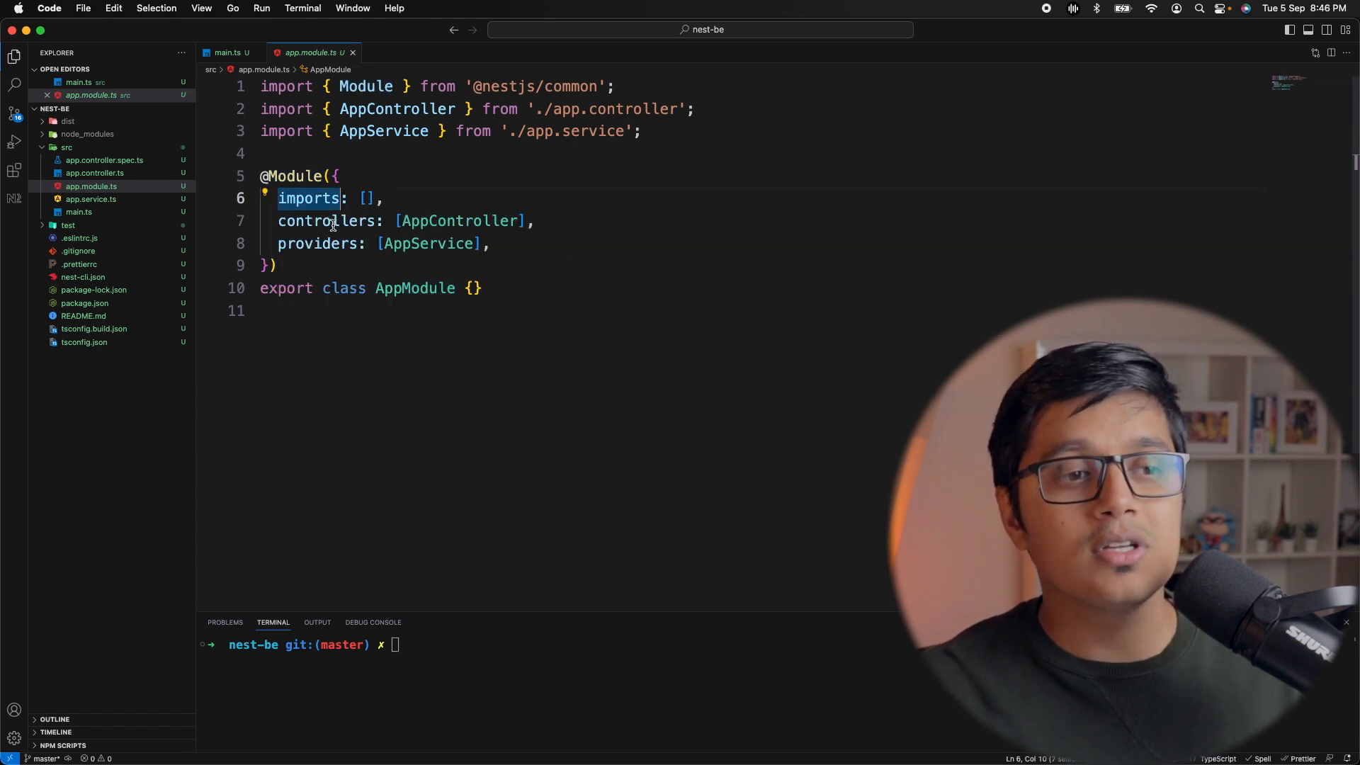
double_click(317, 244)
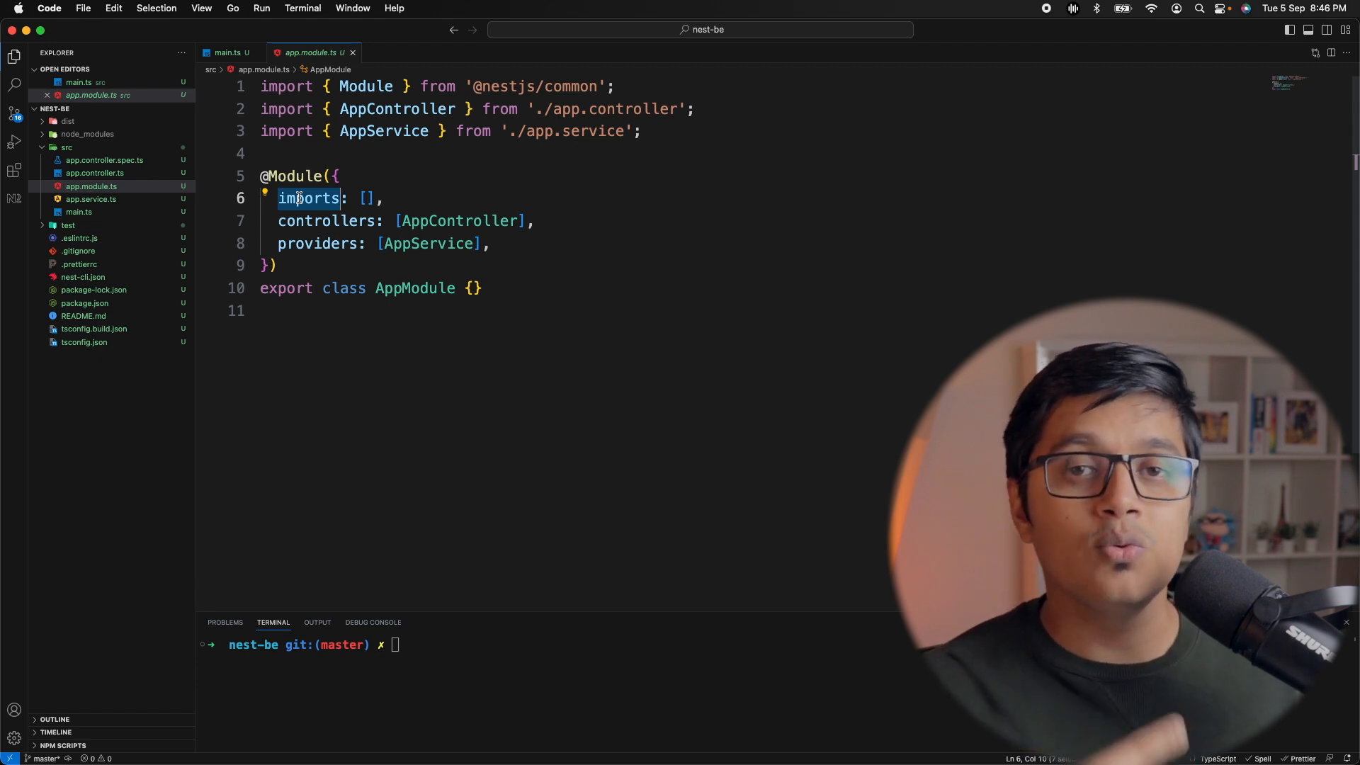
click(408, 310)
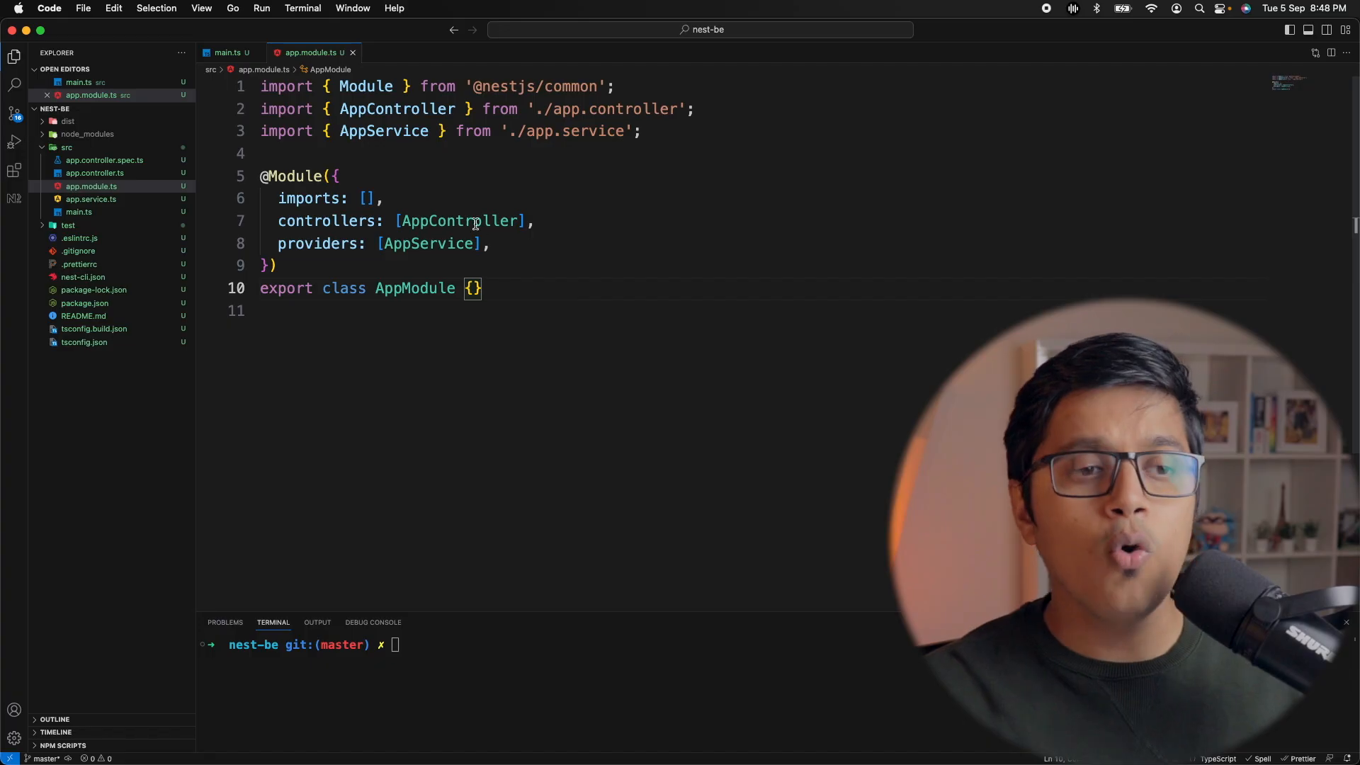
click(94, 173)
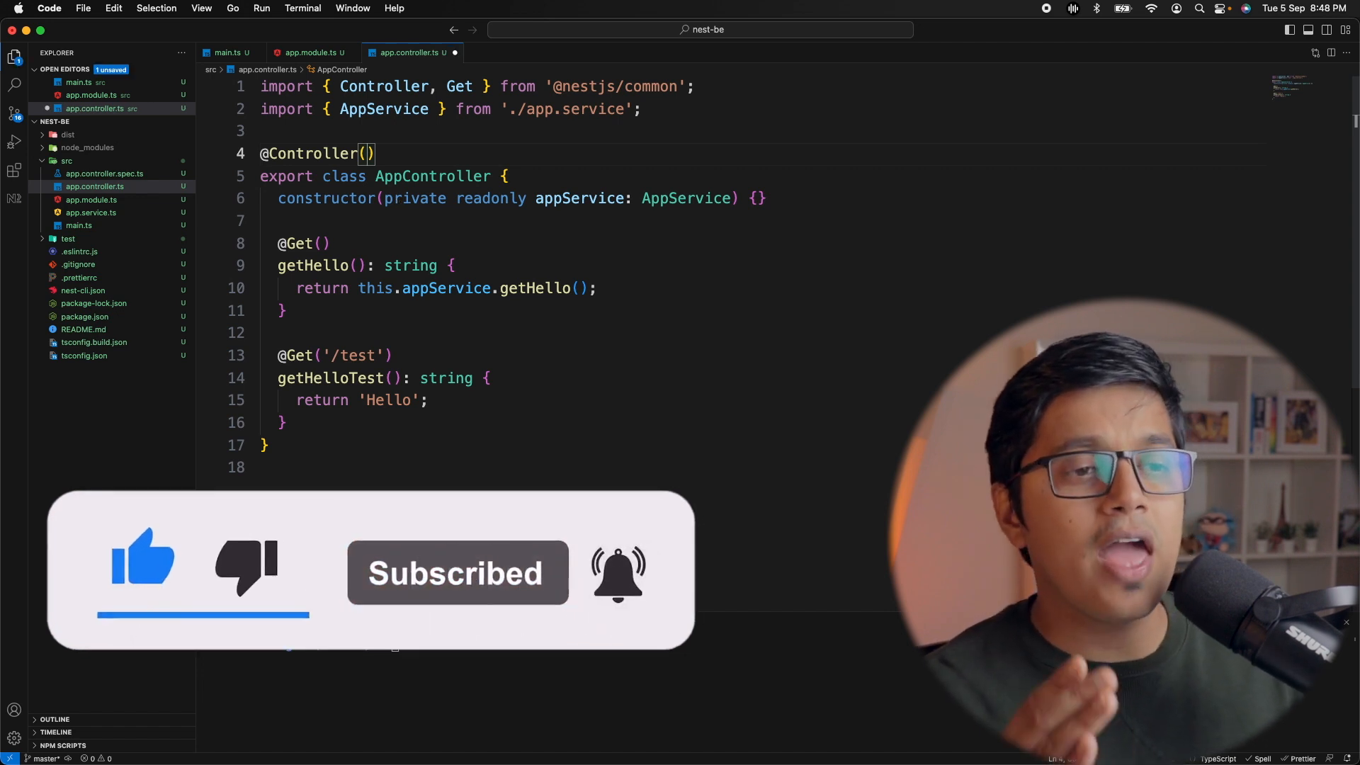
text(/)
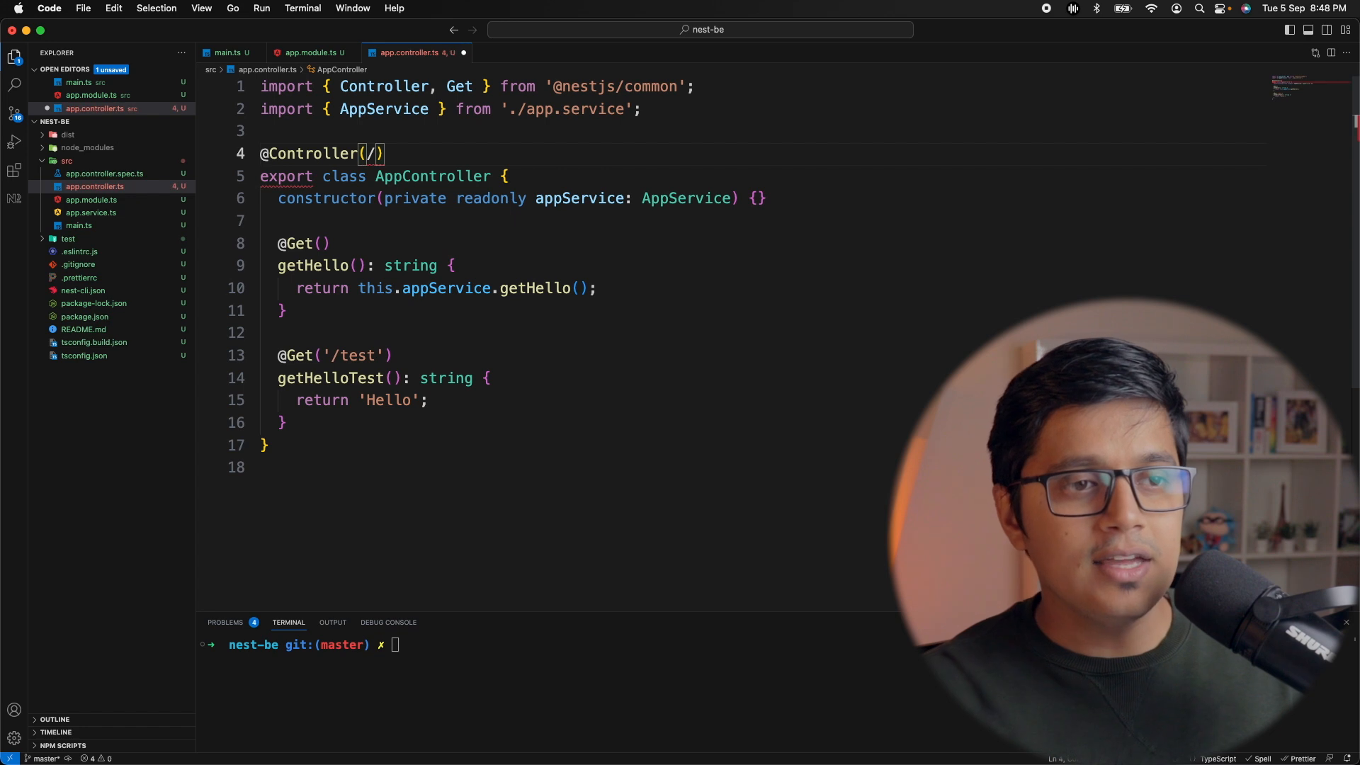
text('')
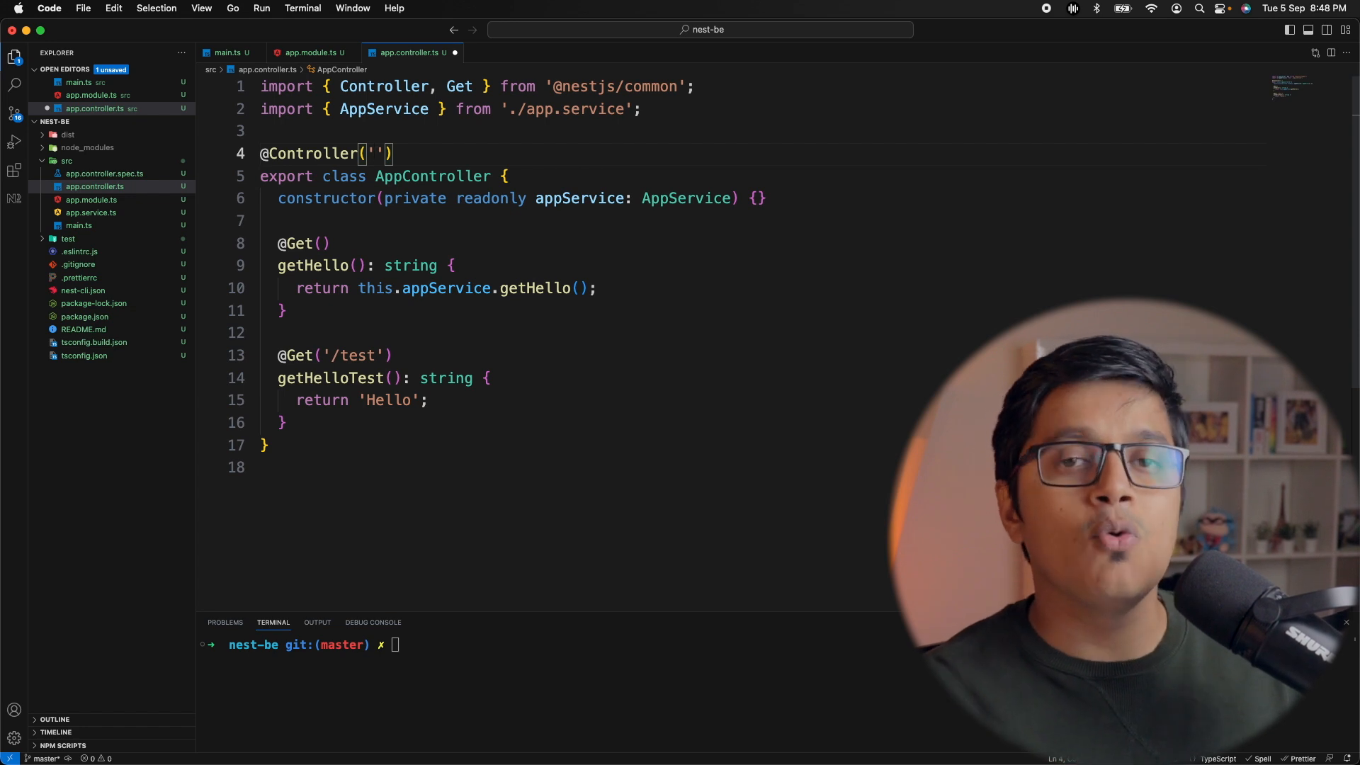
text(/)
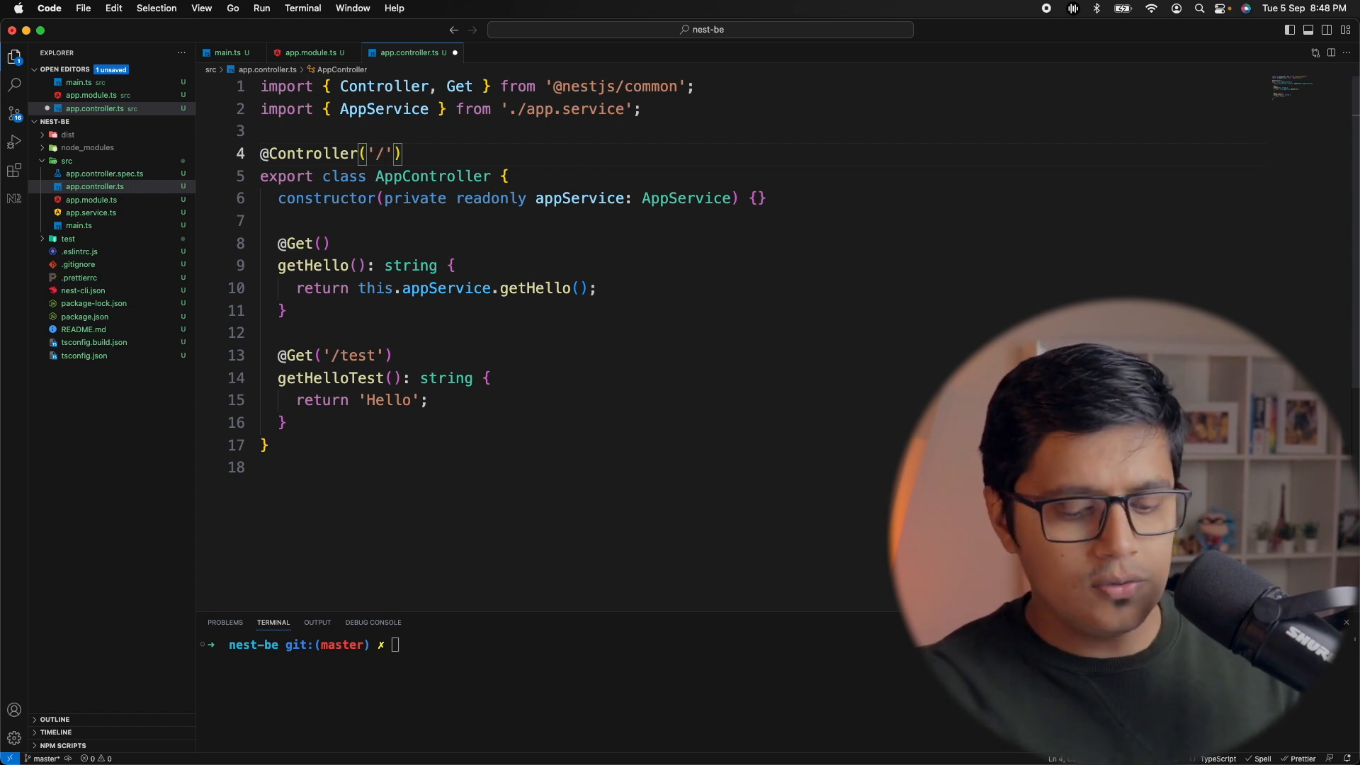
text(user)
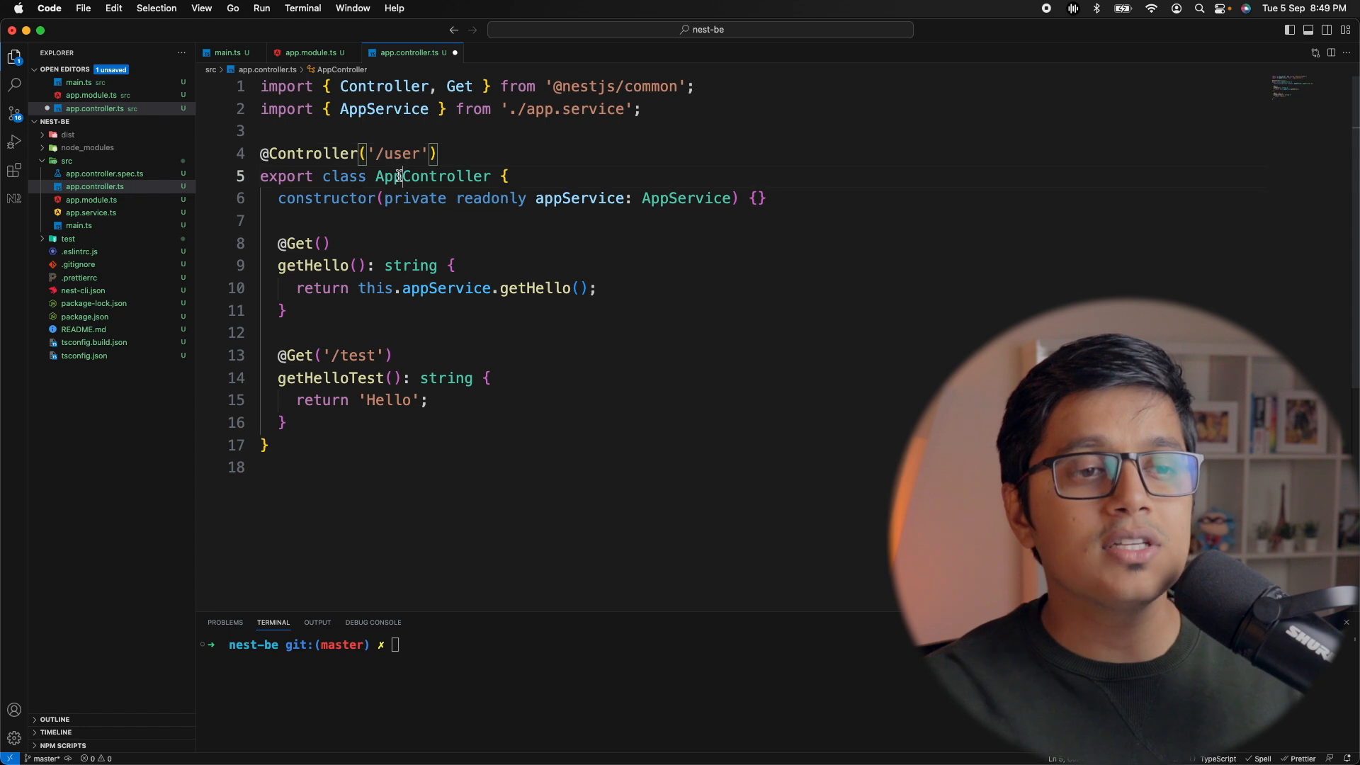
double_click(398, 154)
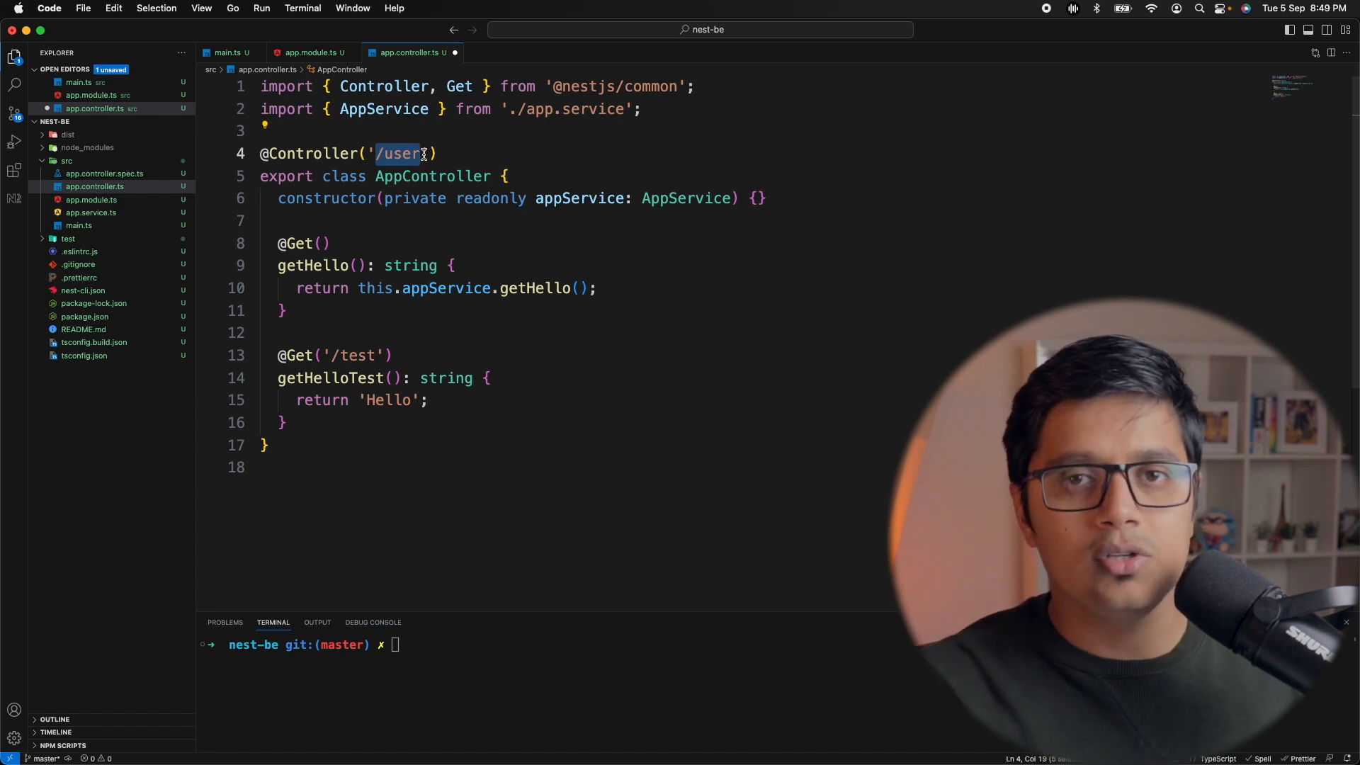
key(Backspace)
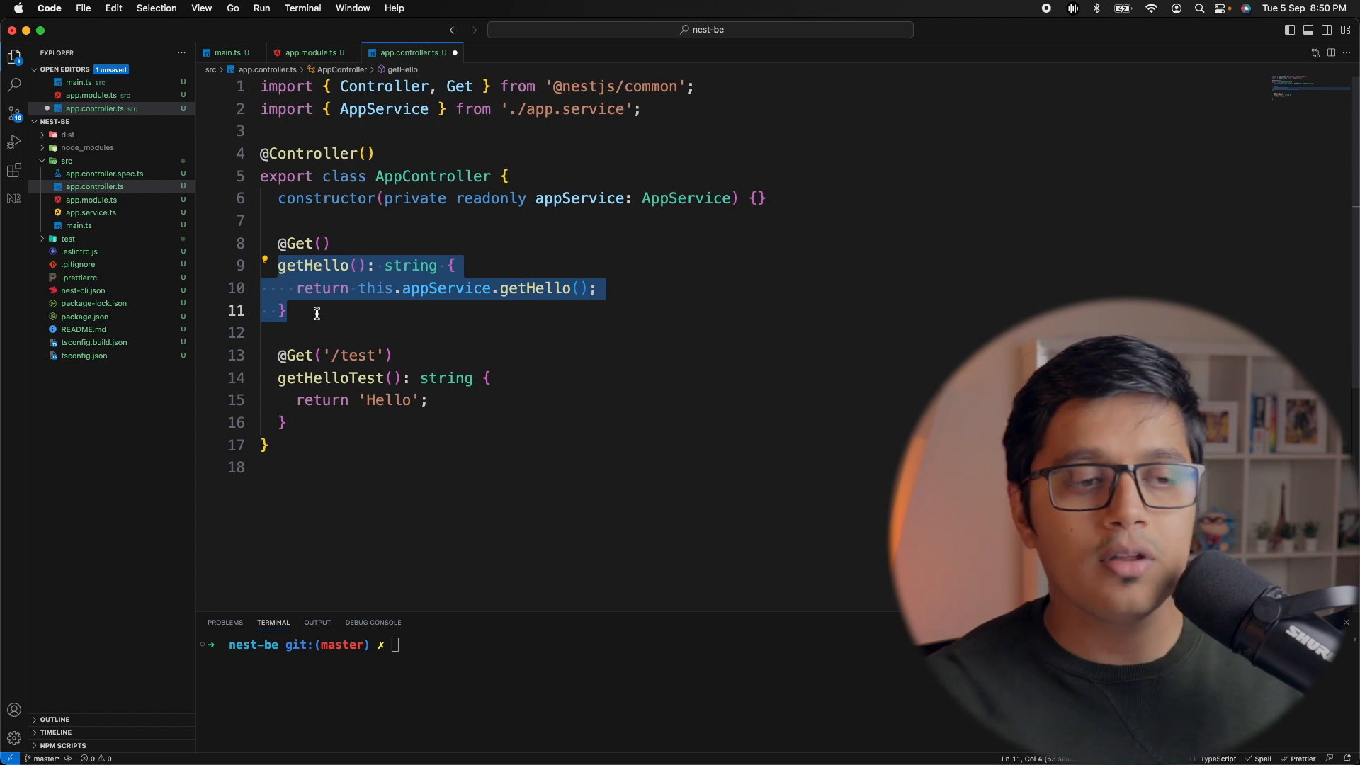
click(328, 243)
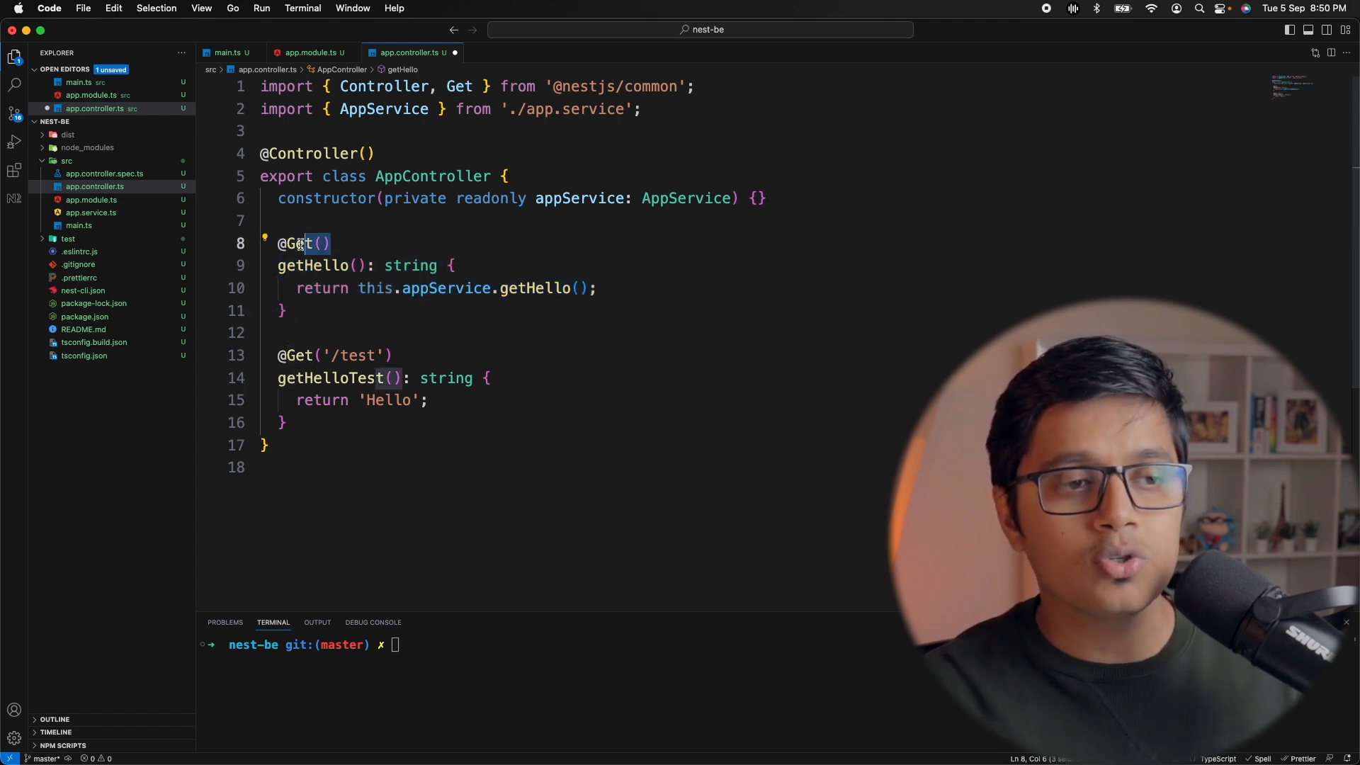
text(@P)
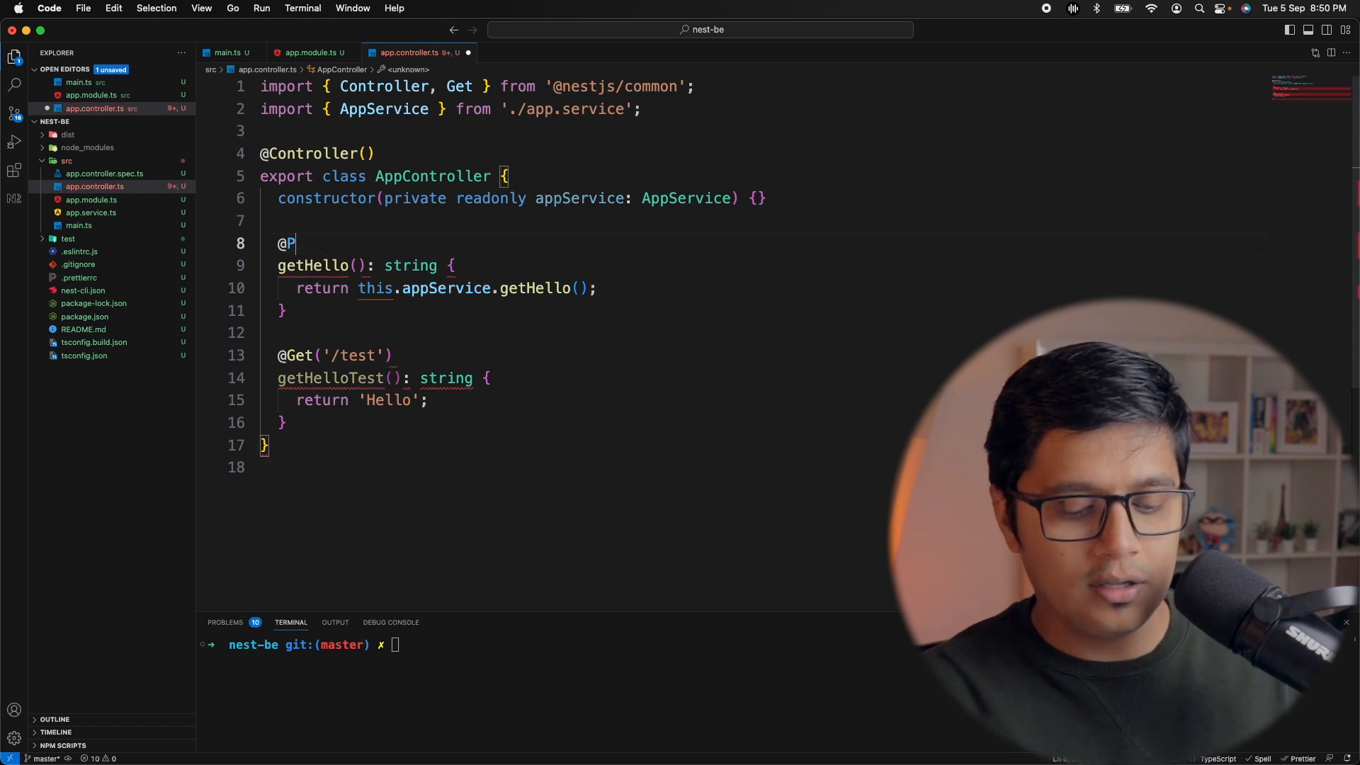
text(ost)
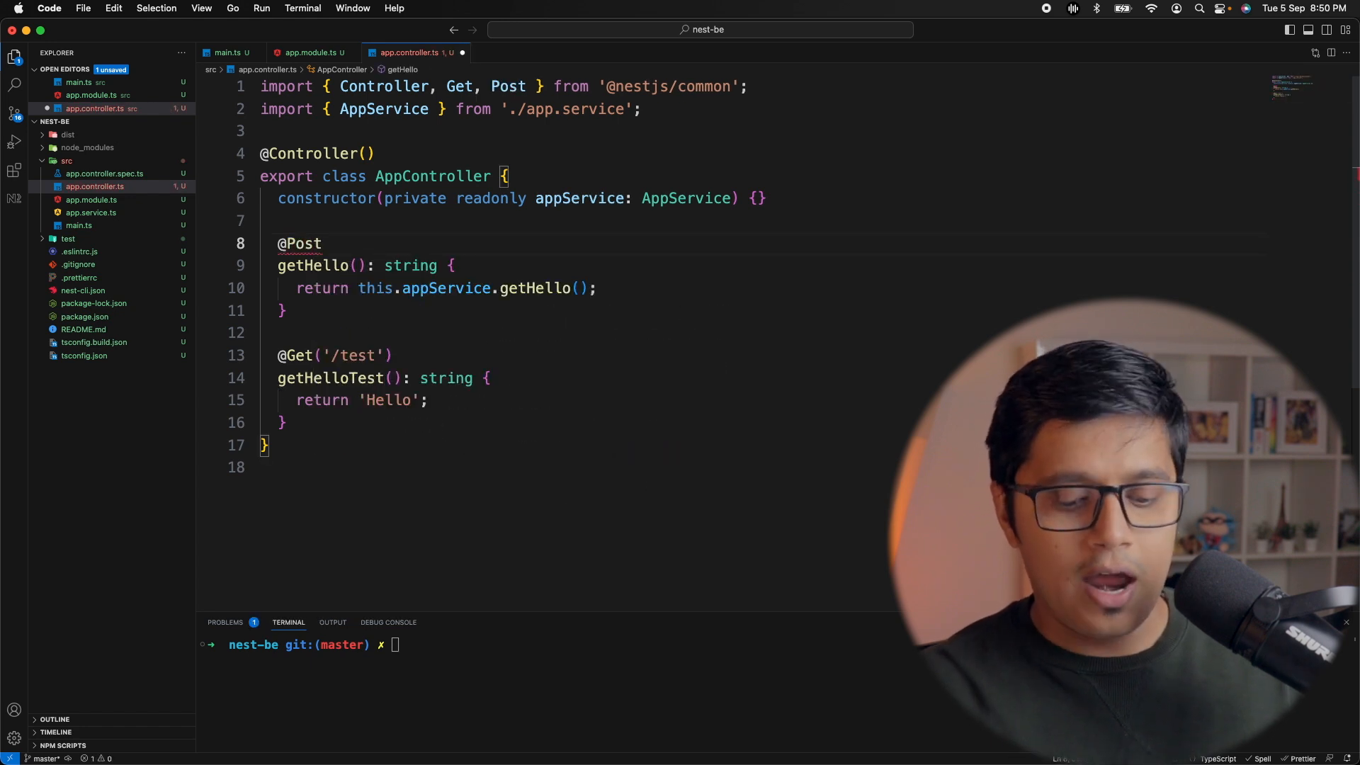
text(())
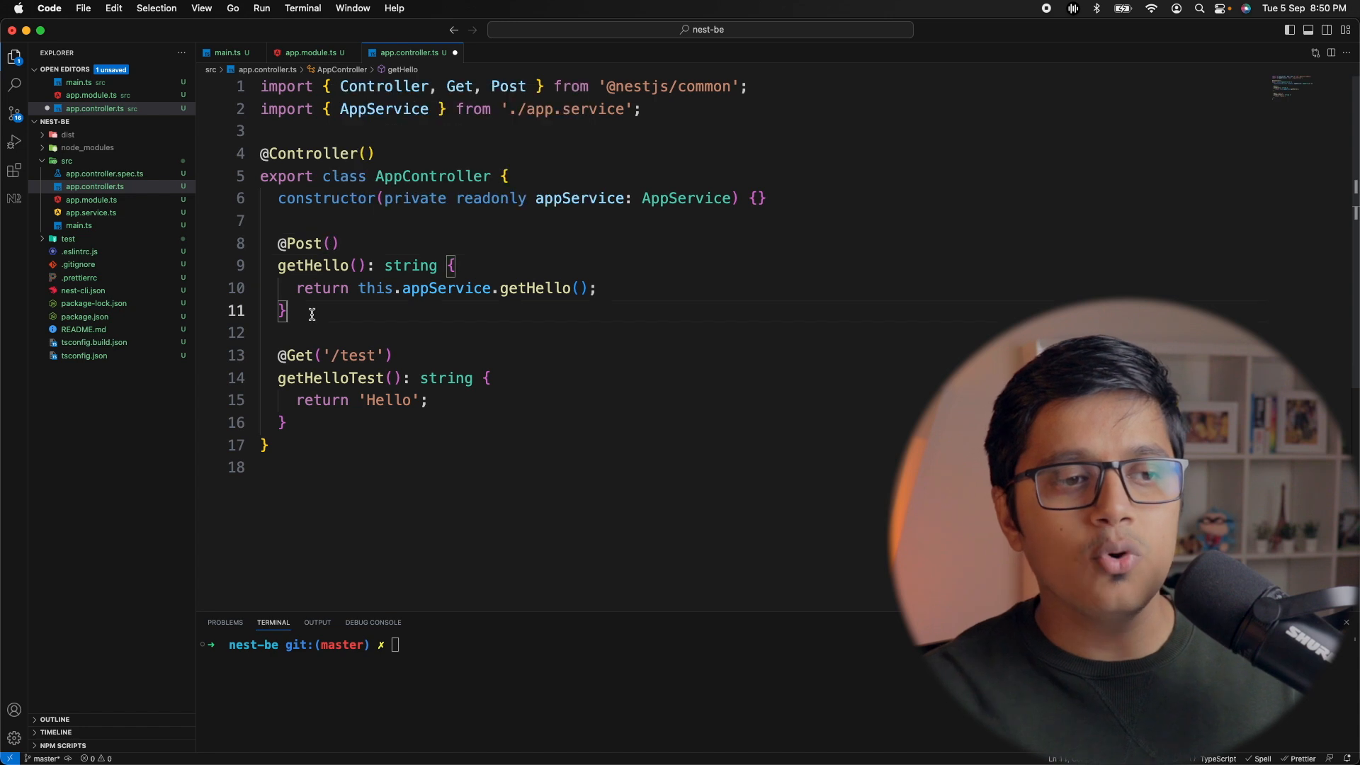
mouse_move(313, 266)
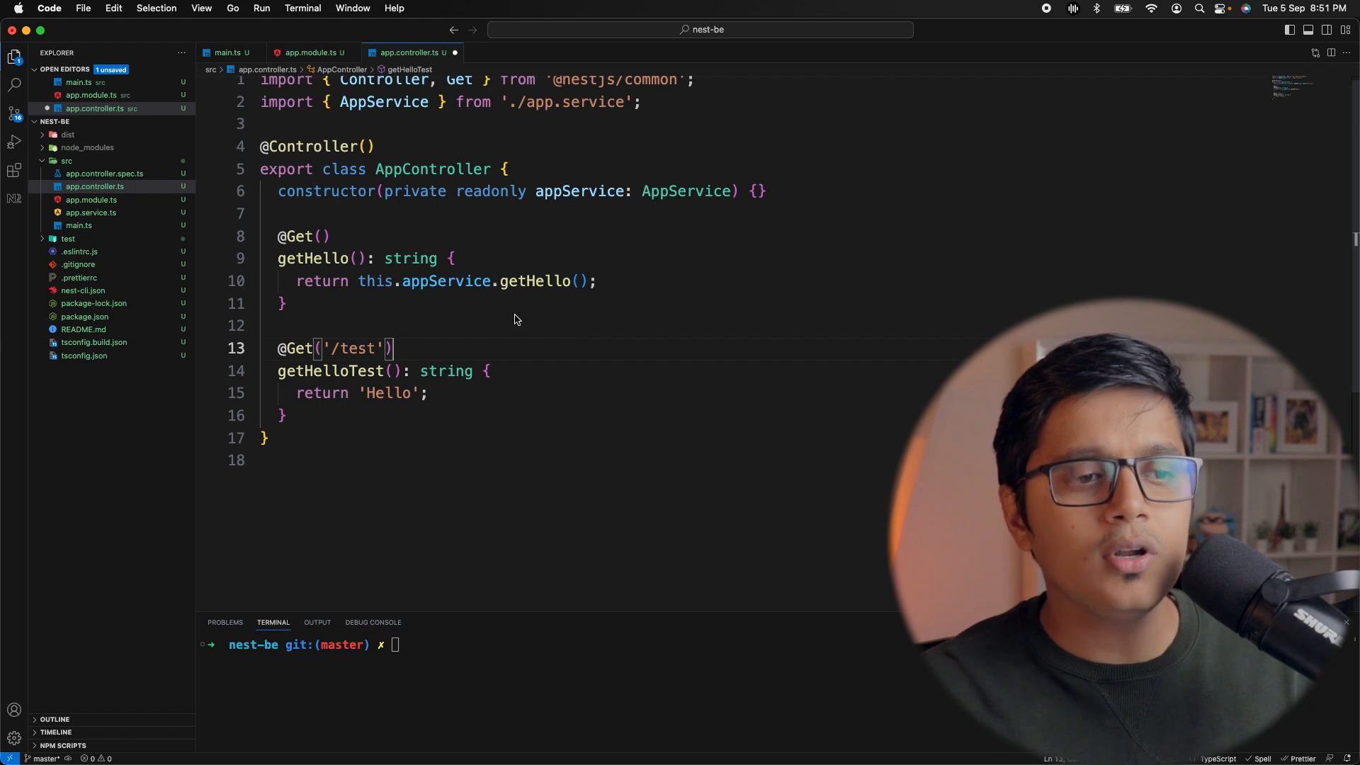
mouse_move(337, 421)
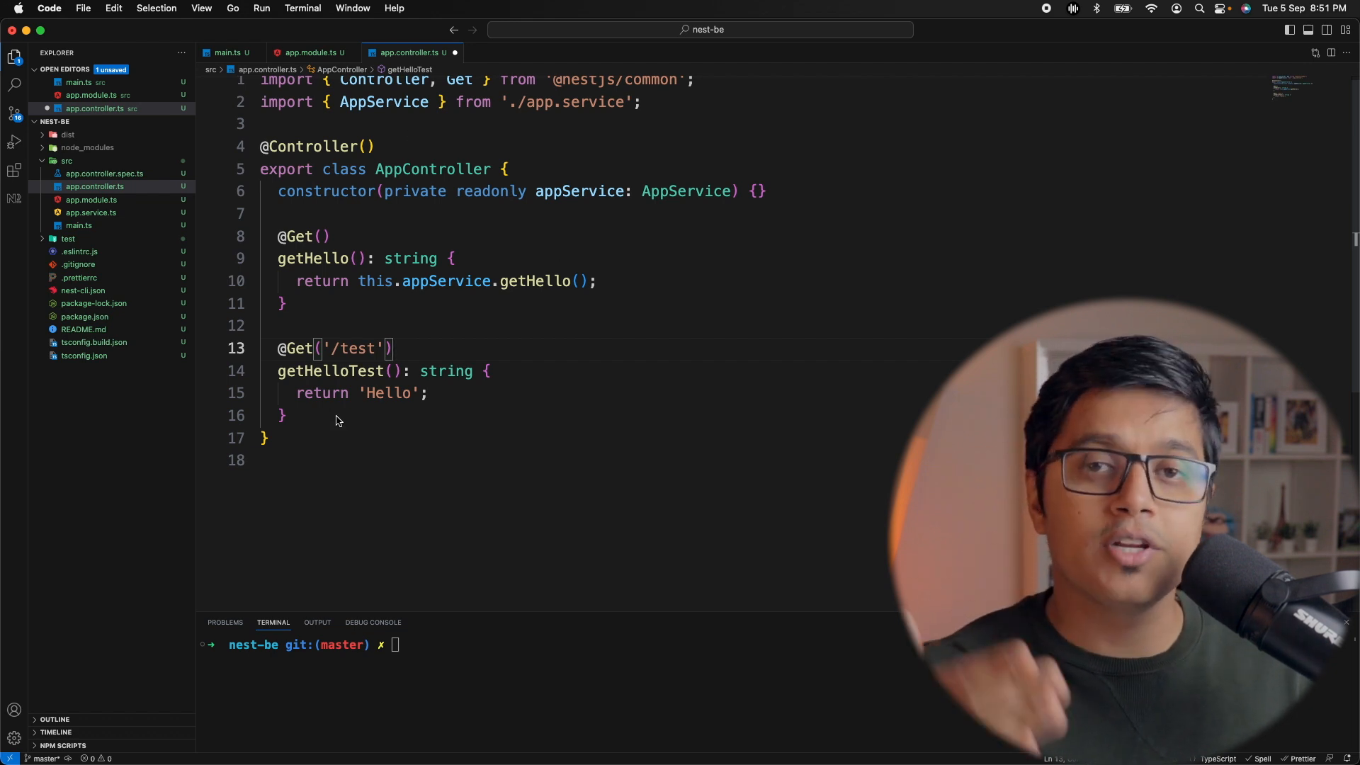
mouse_move(274, 360)
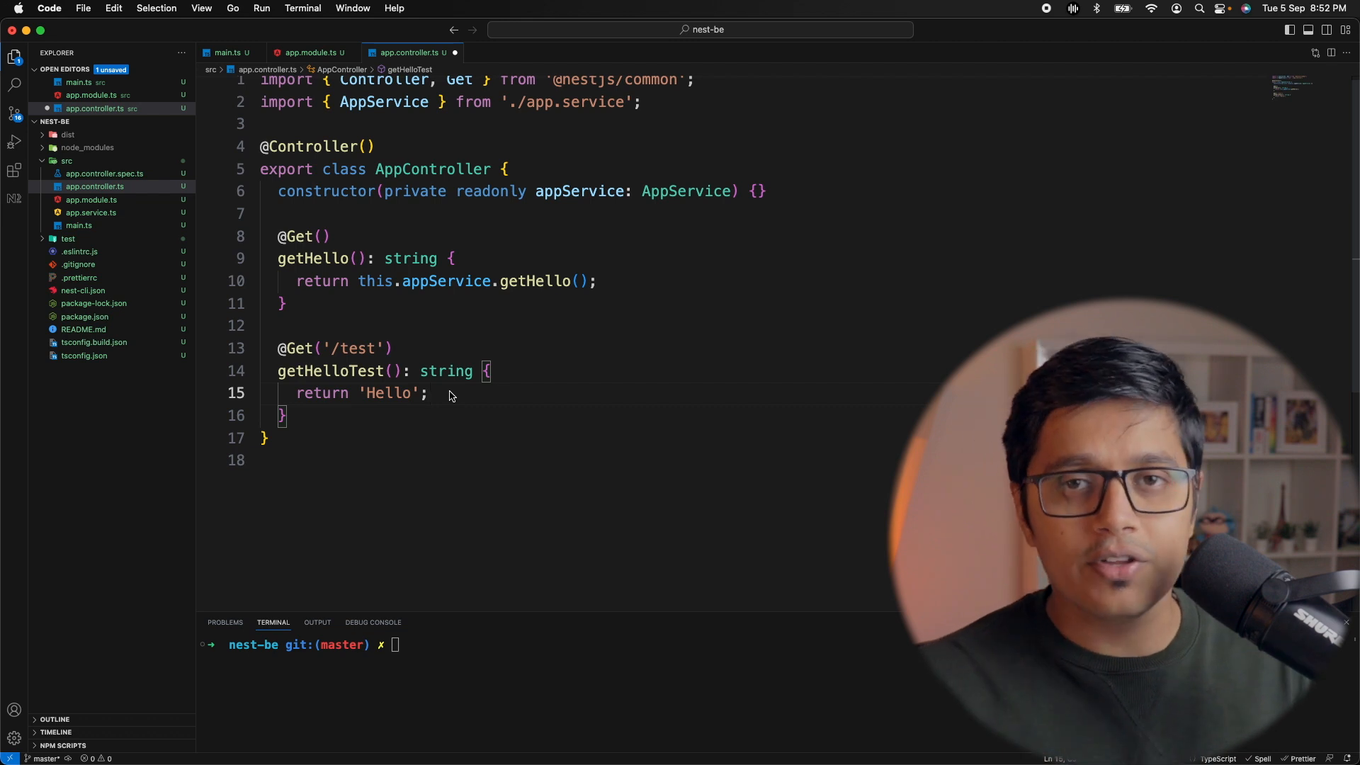
Compare app.service.ts, app.module.ts and app.controller.ts, then open package.json's scripts.
click(506, 52)
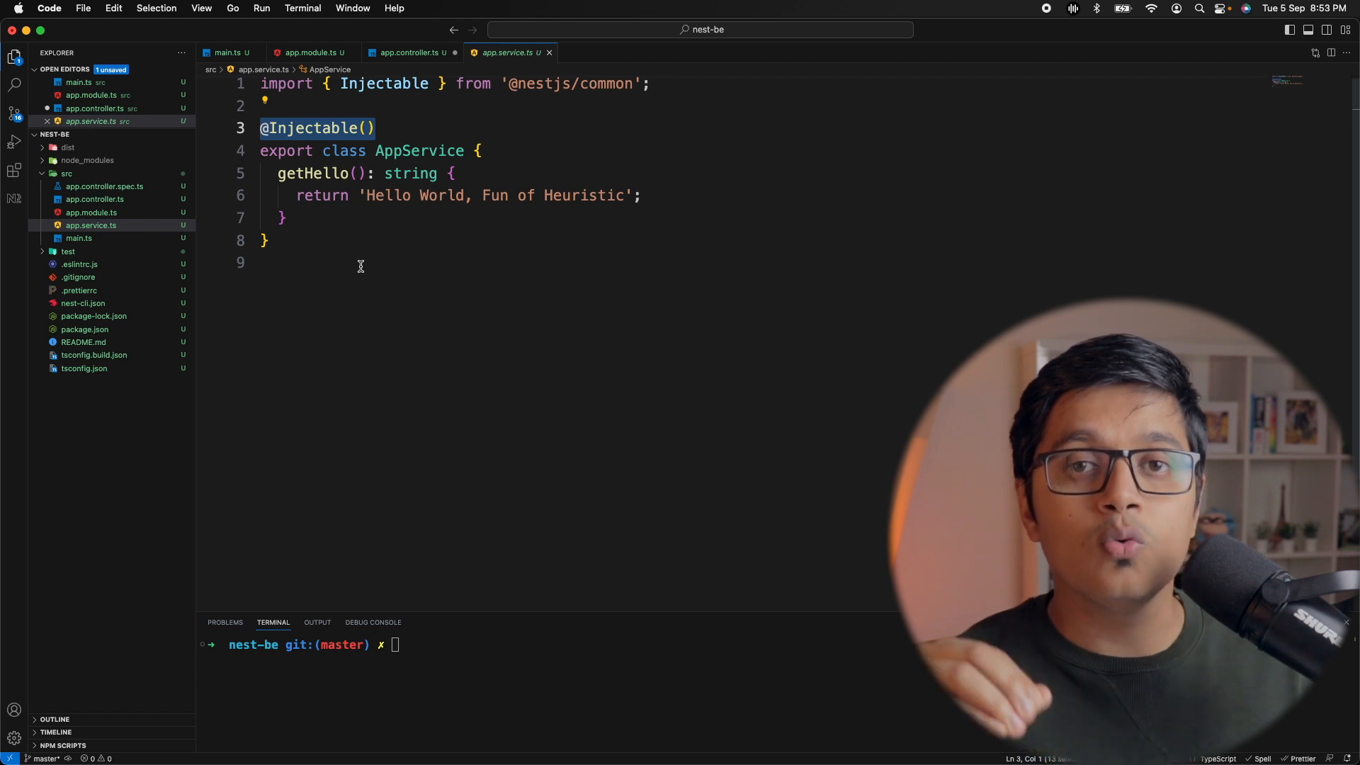
click(309, 53)
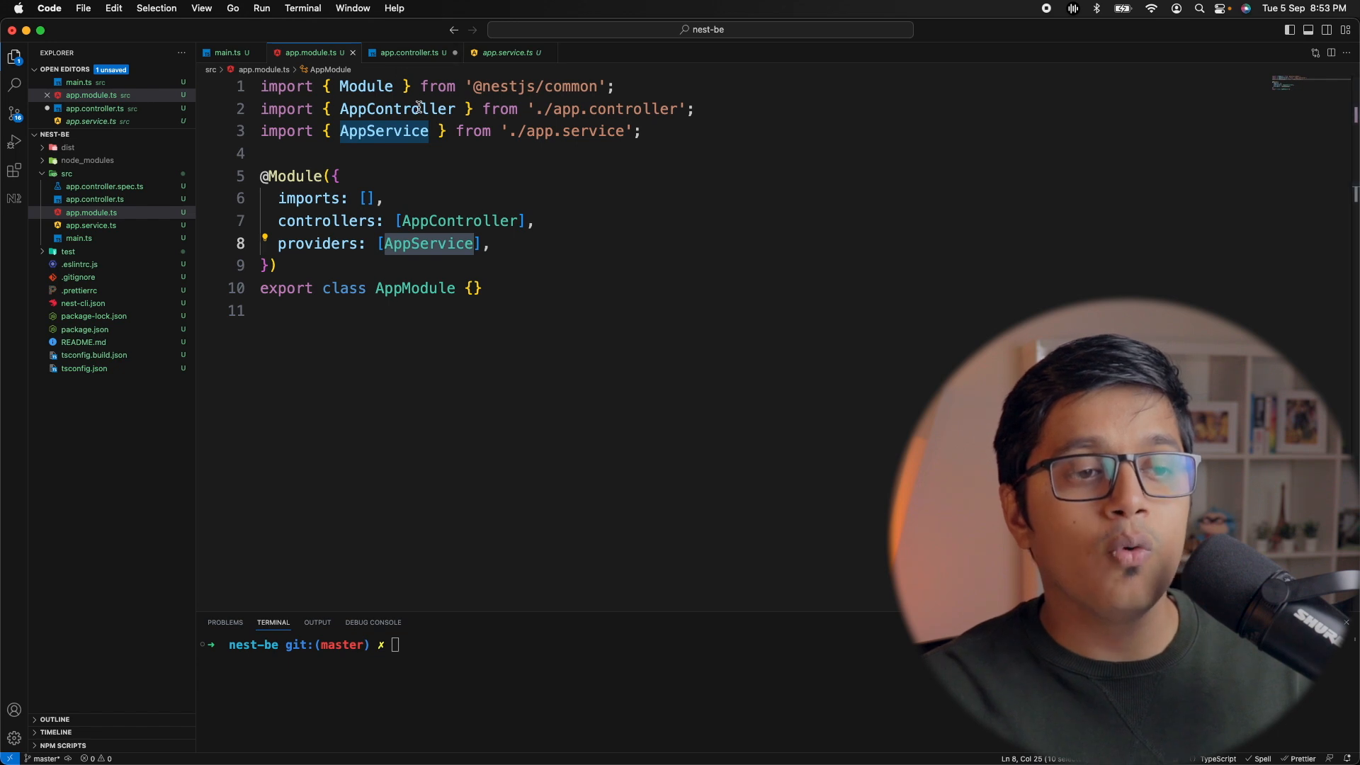
mouse_move(391, 306)
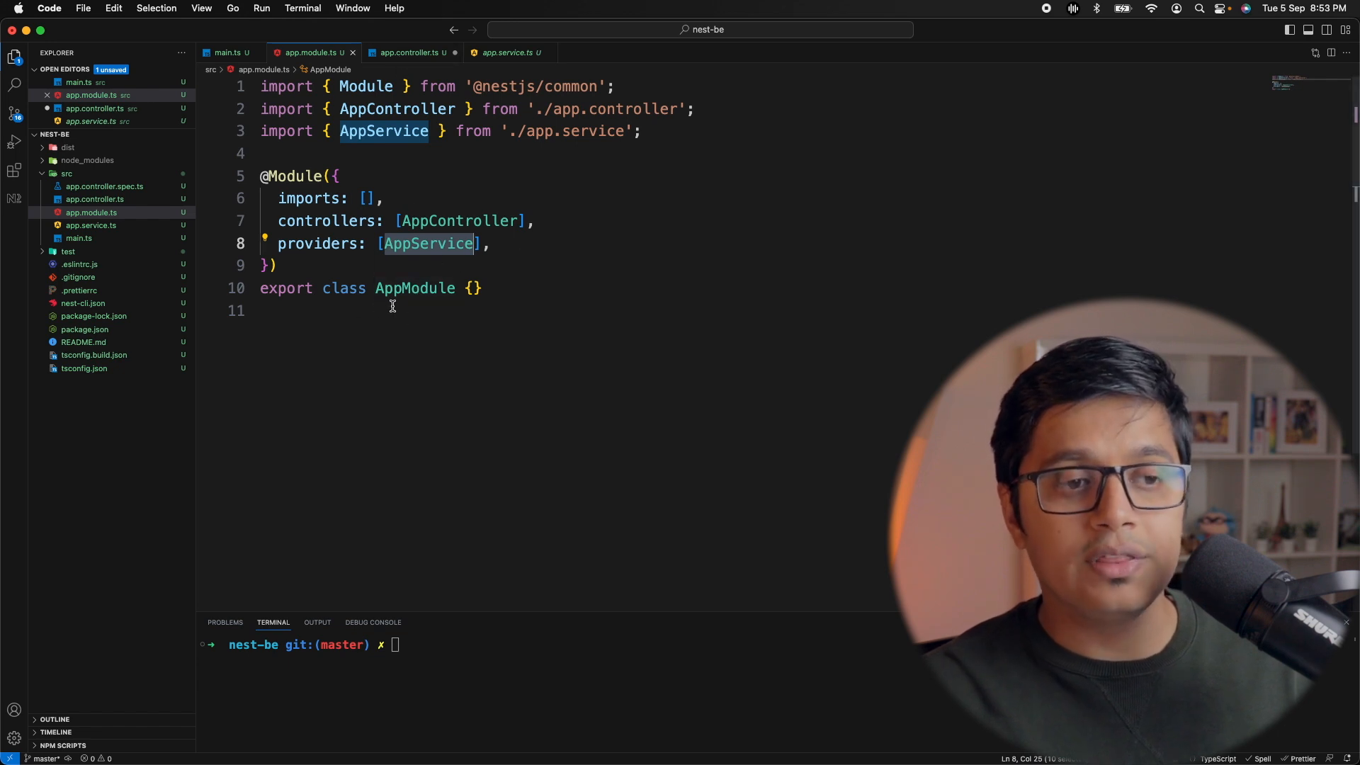
click(409, 52)
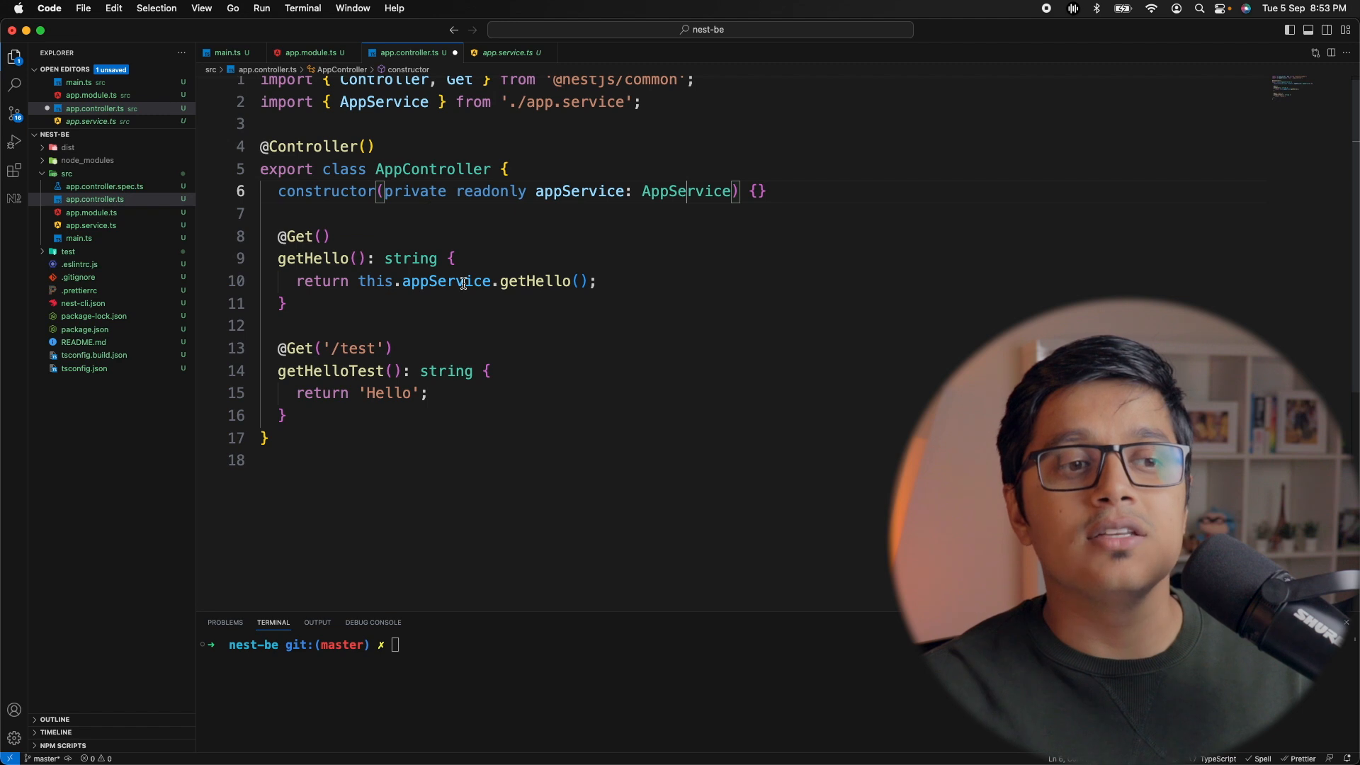
click(507, 52)
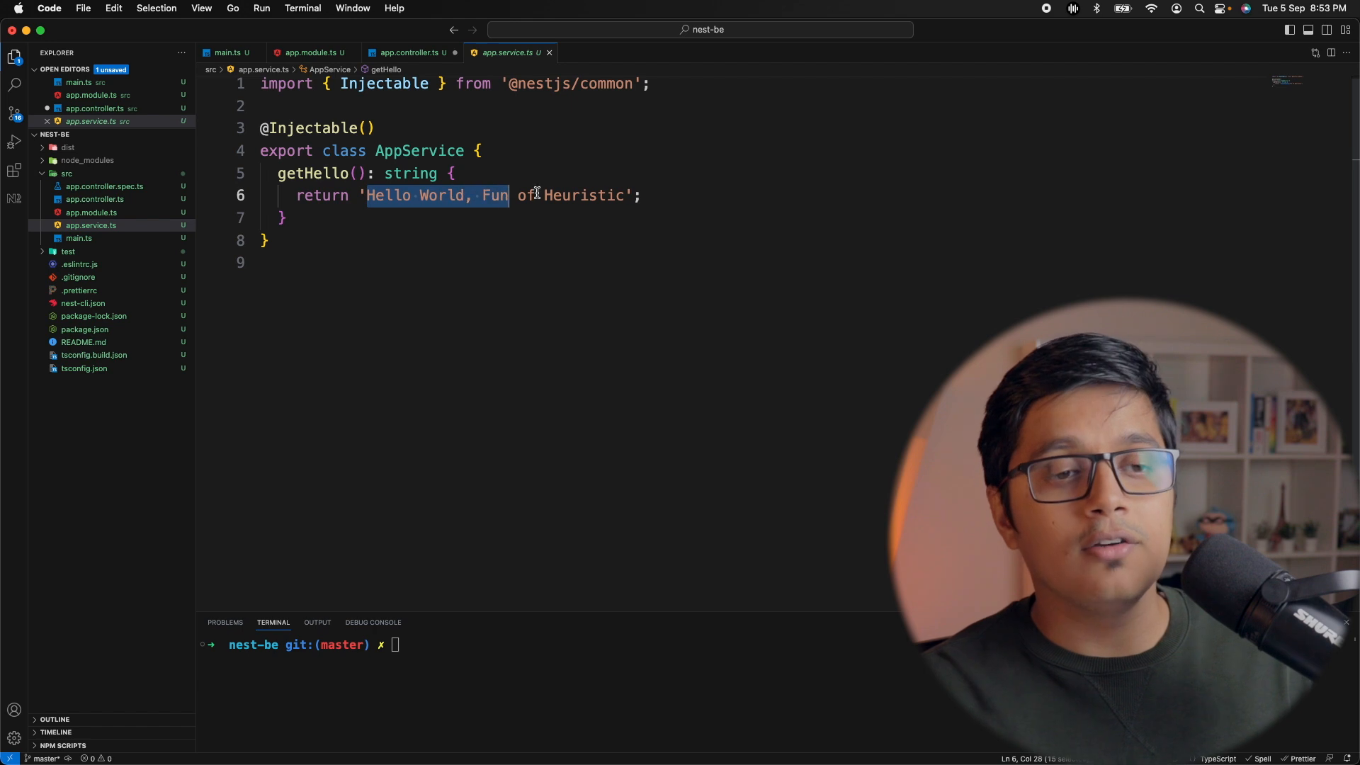
click(410, 53)
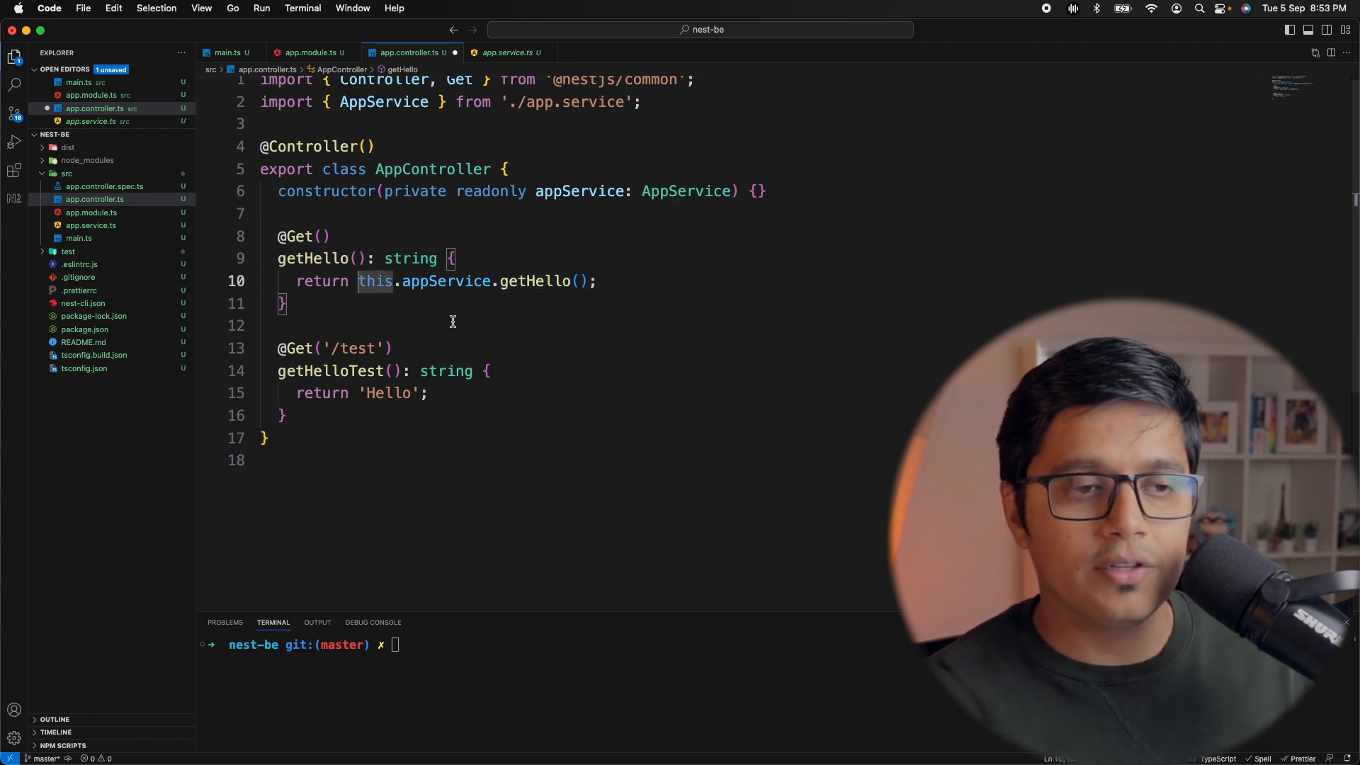
click(85, 330)
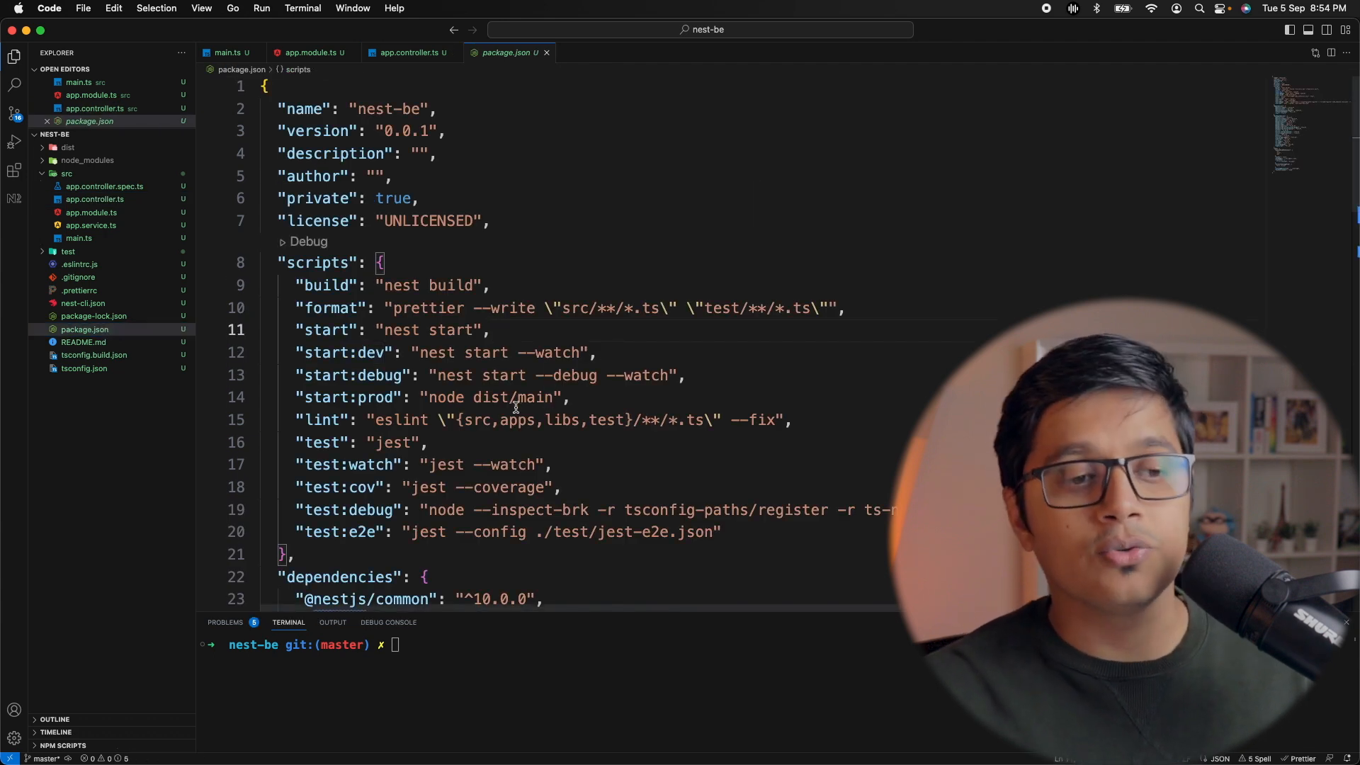
mouse_move(329, 329)
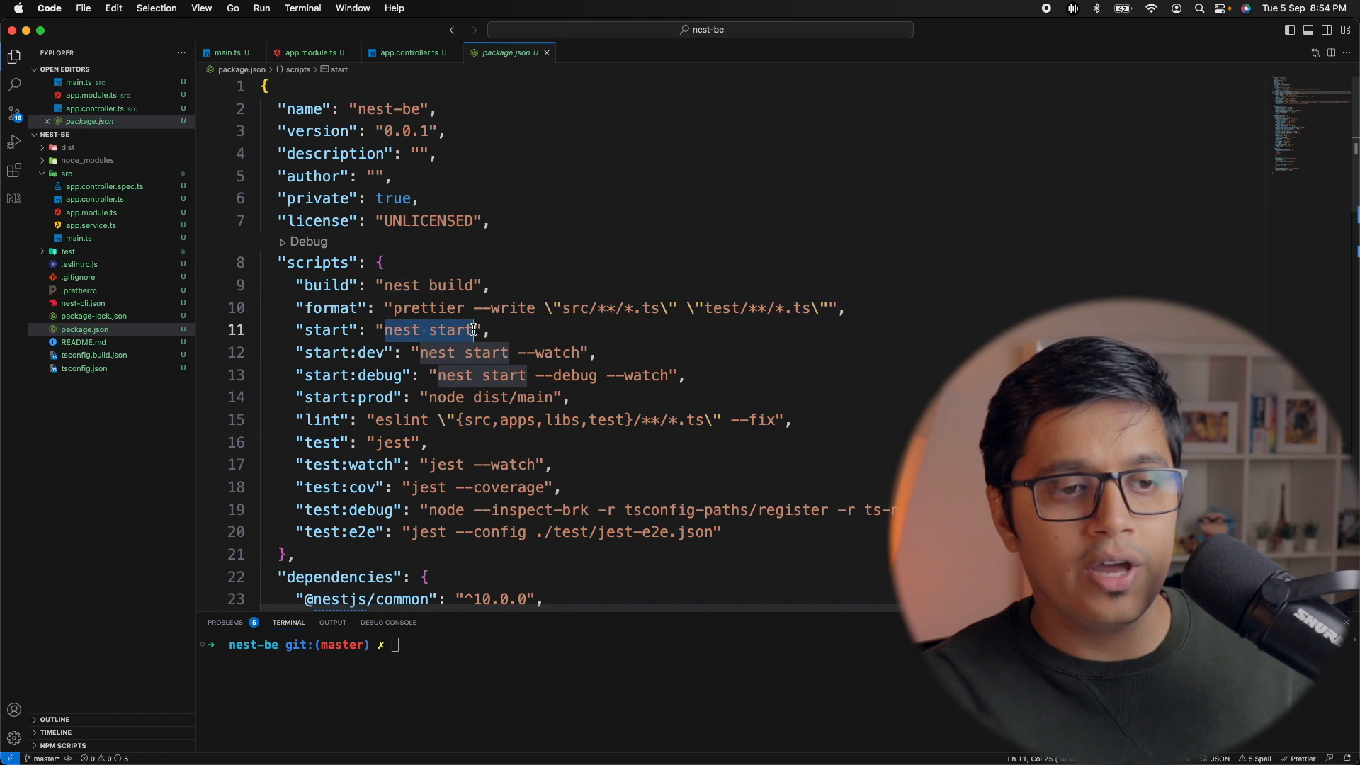
mouse_move(444, 387)
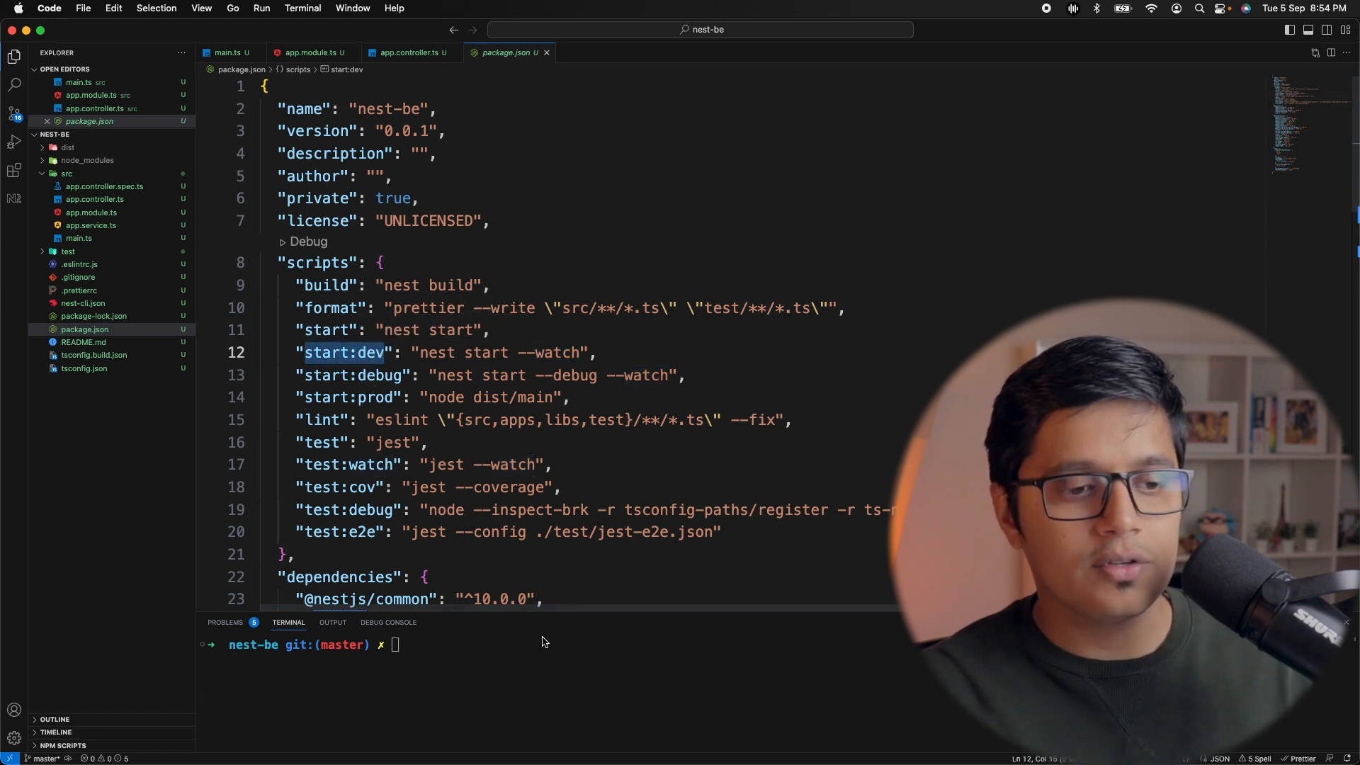
Run 'npm run start:dev' in the integrated terminal to start the server.
text(npm run start:dev)
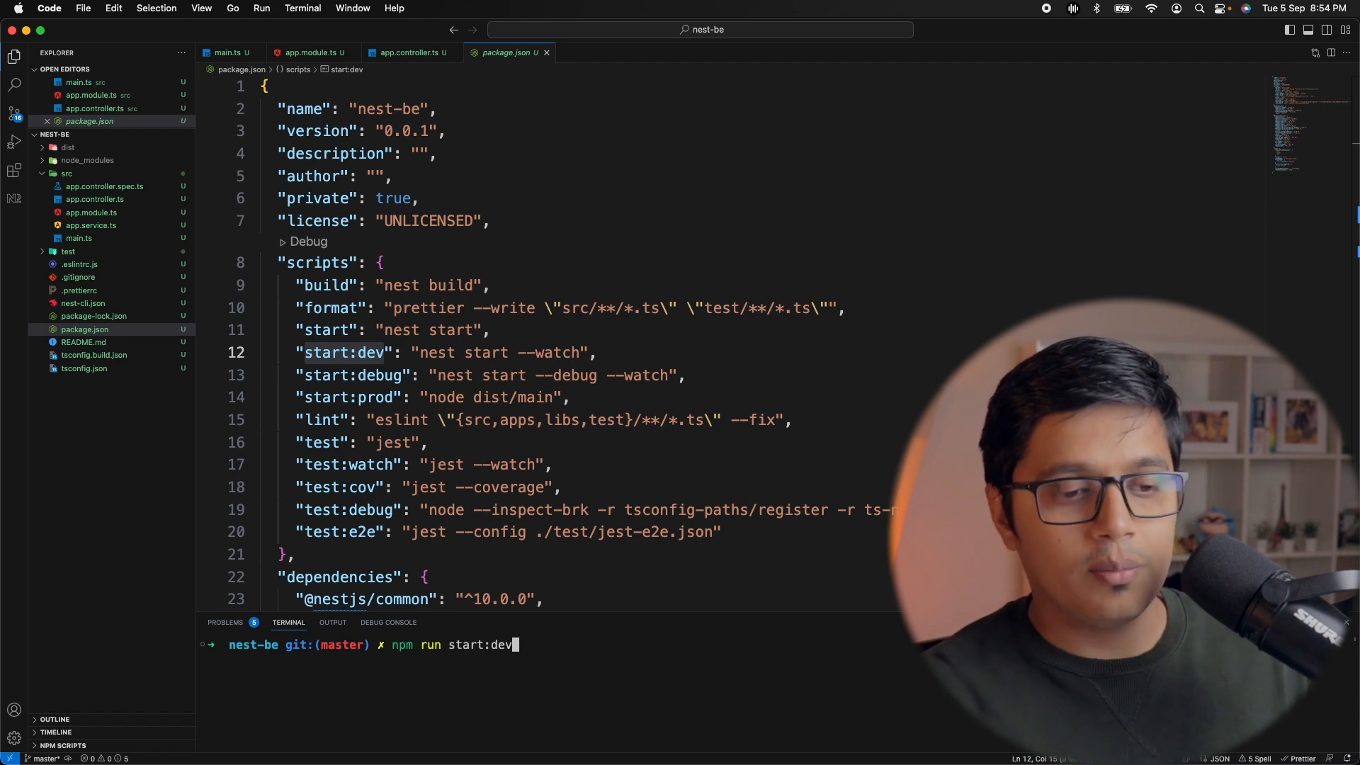
key(Return)
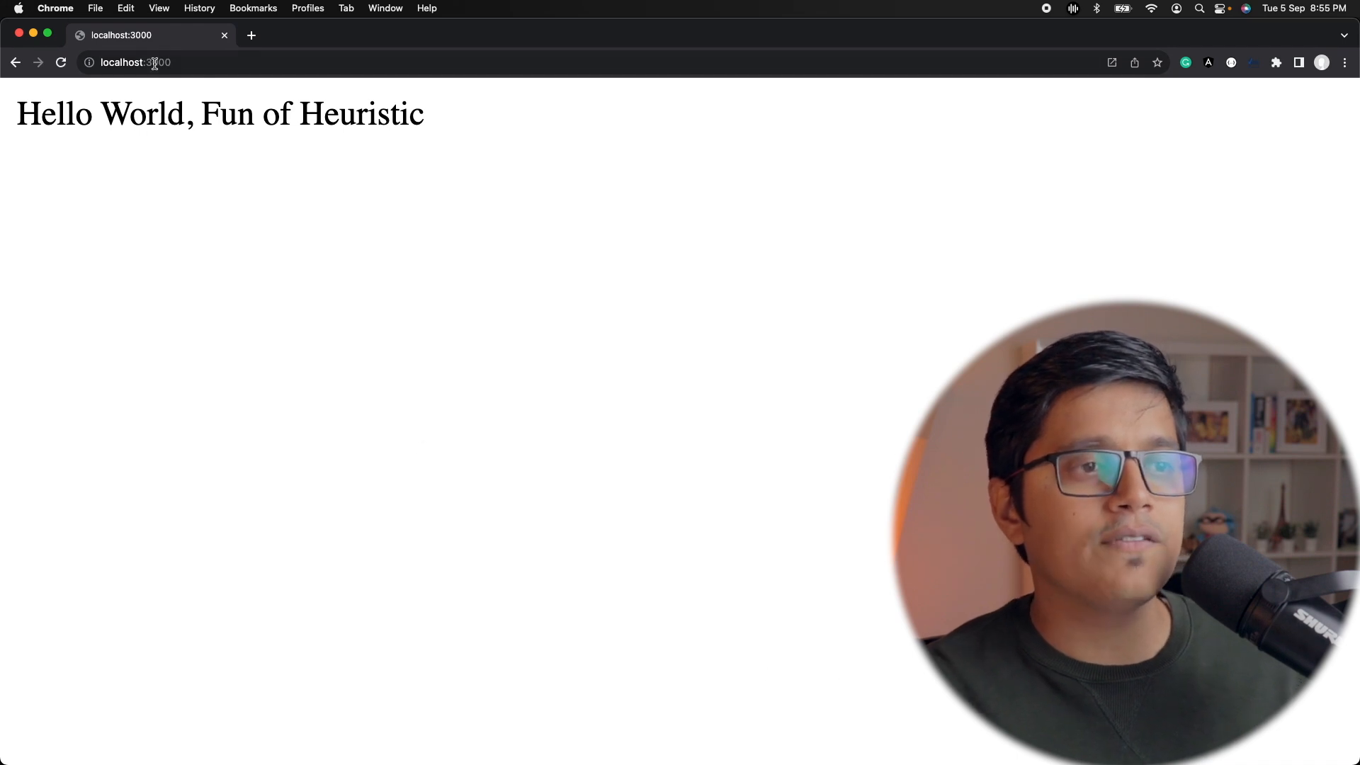
Select the greeting text, then enter localhost:3000/test in Chrome's address bar.
triple_click(220, 113)
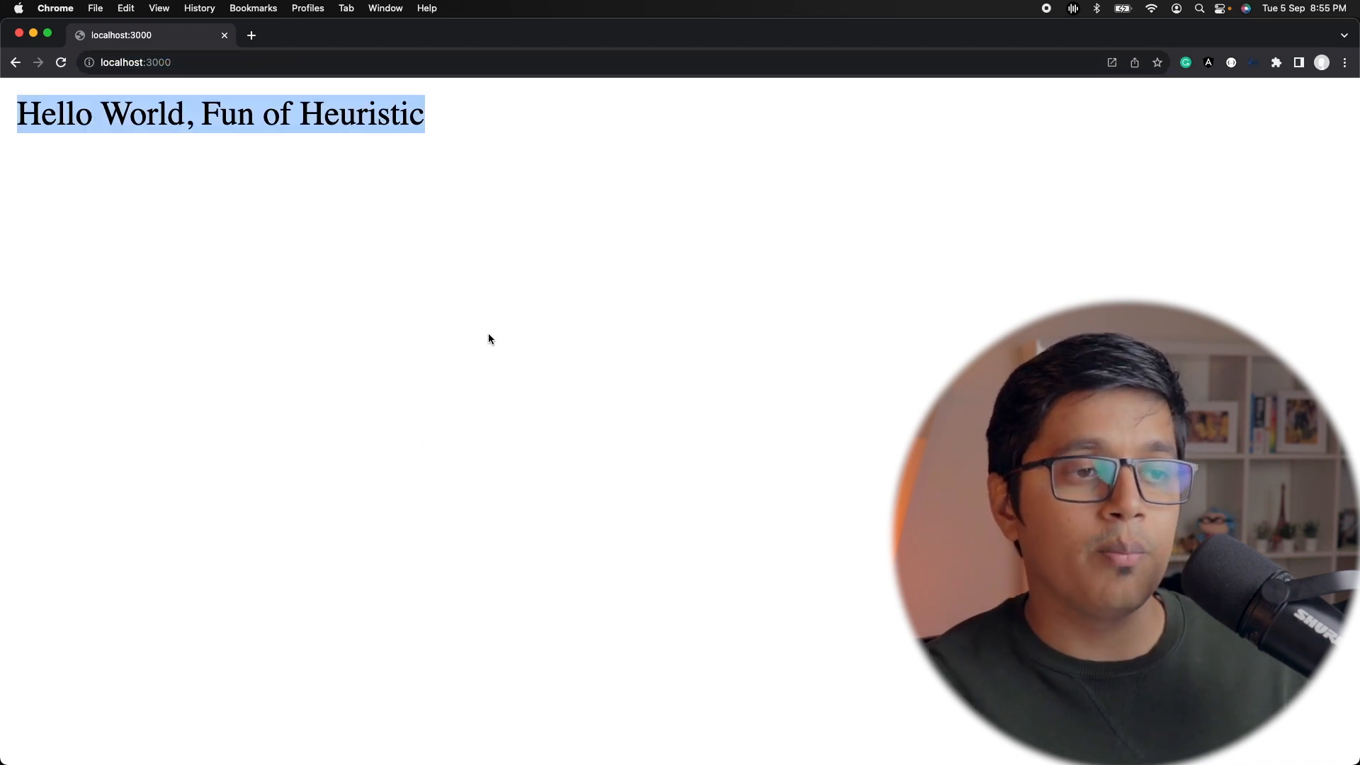
mouse_move(190, 70)
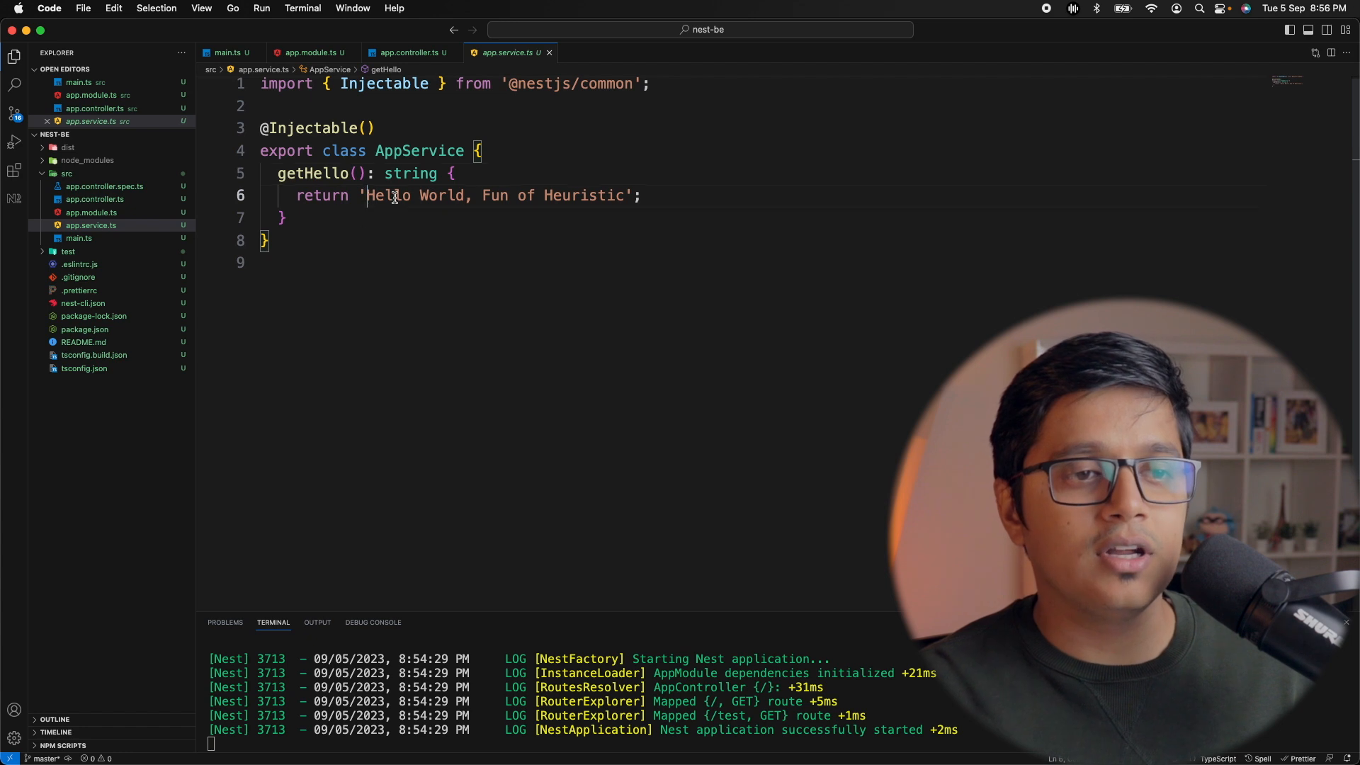
click(407, 52)
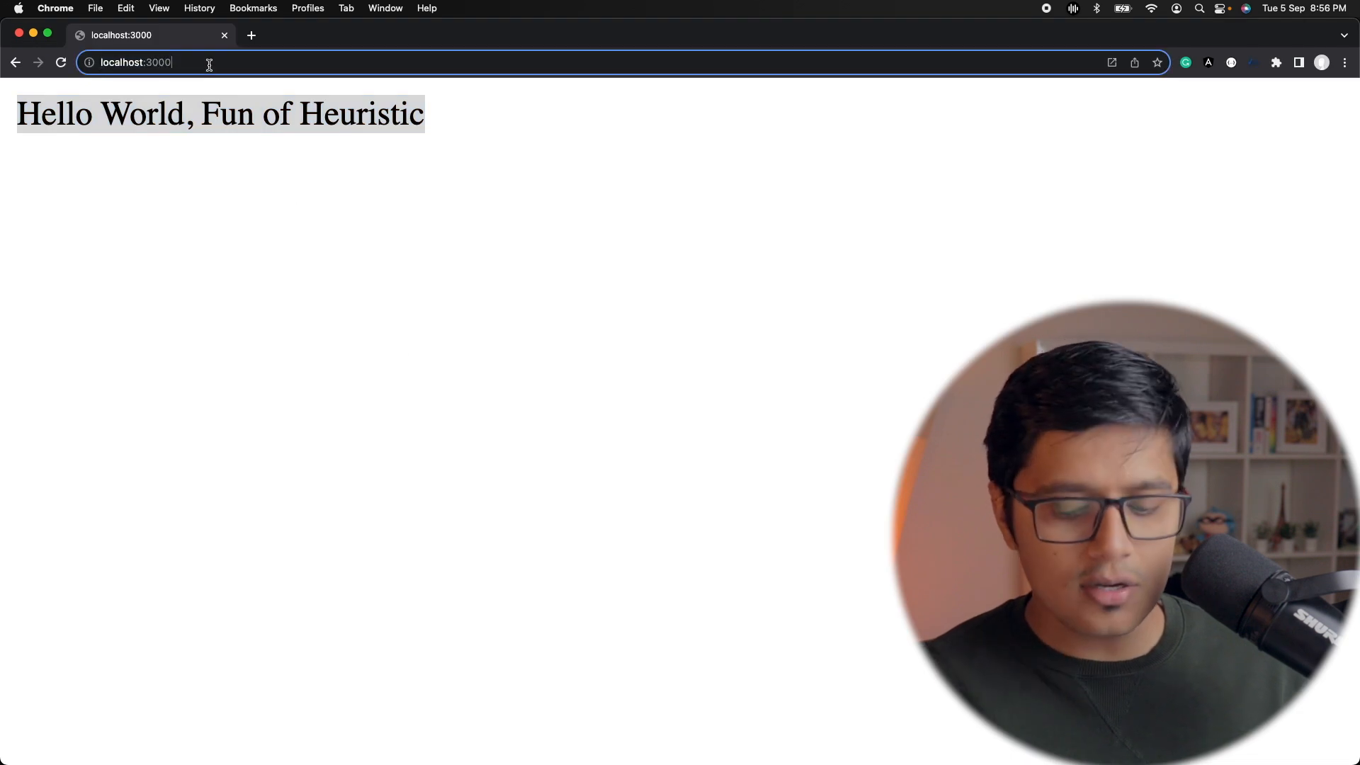
text(/test)
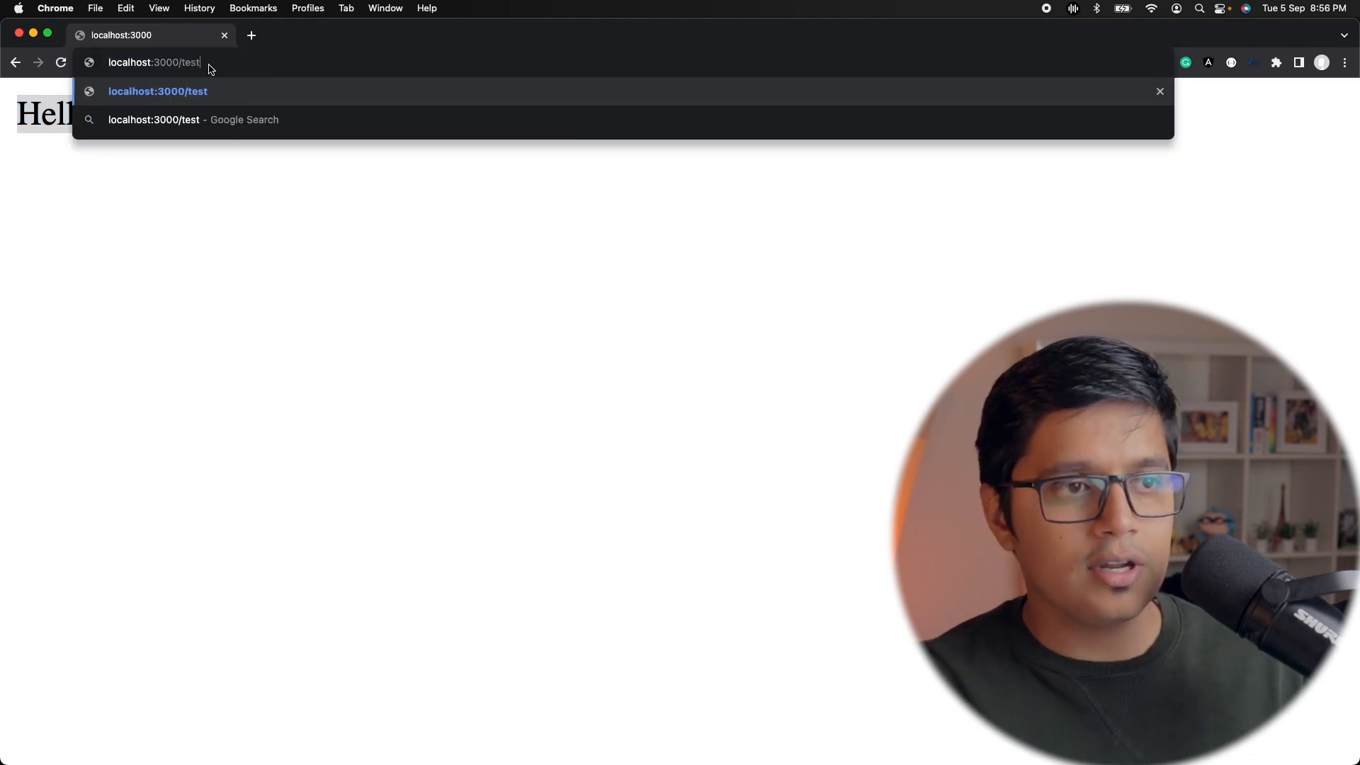